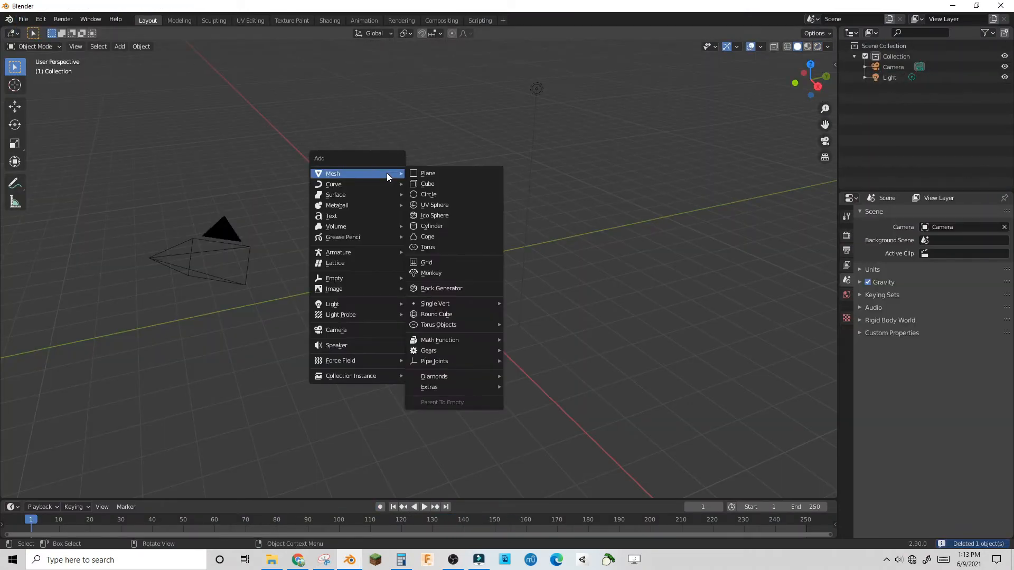
mouse_move(434, 204)
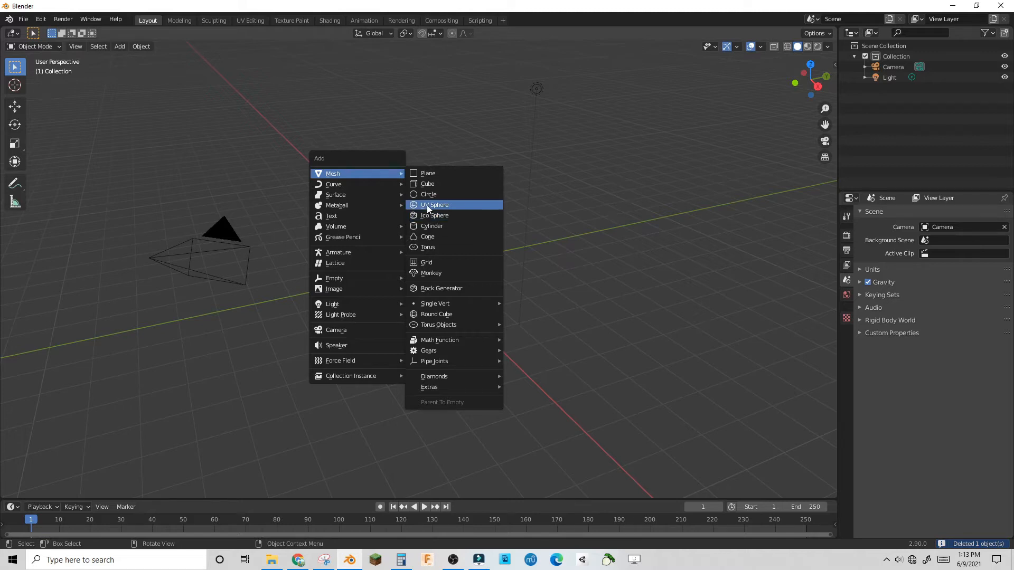
Add a UV sphere mesh at the scene centre.
click(435, 205)
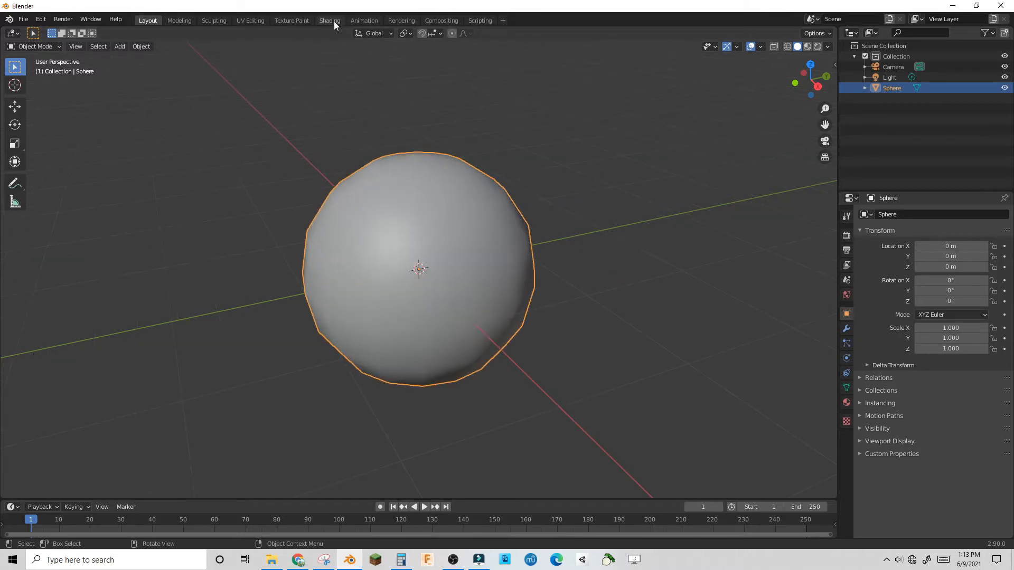
Enable Bloom and Screen Space Reflections in the Eevee render settings.
click(329, 20)
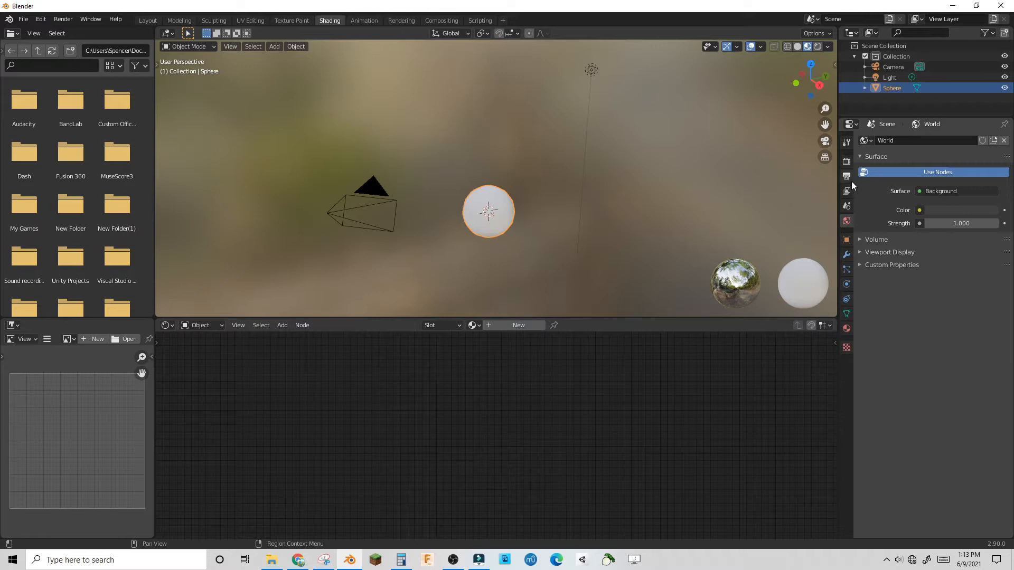
click(846, 161)
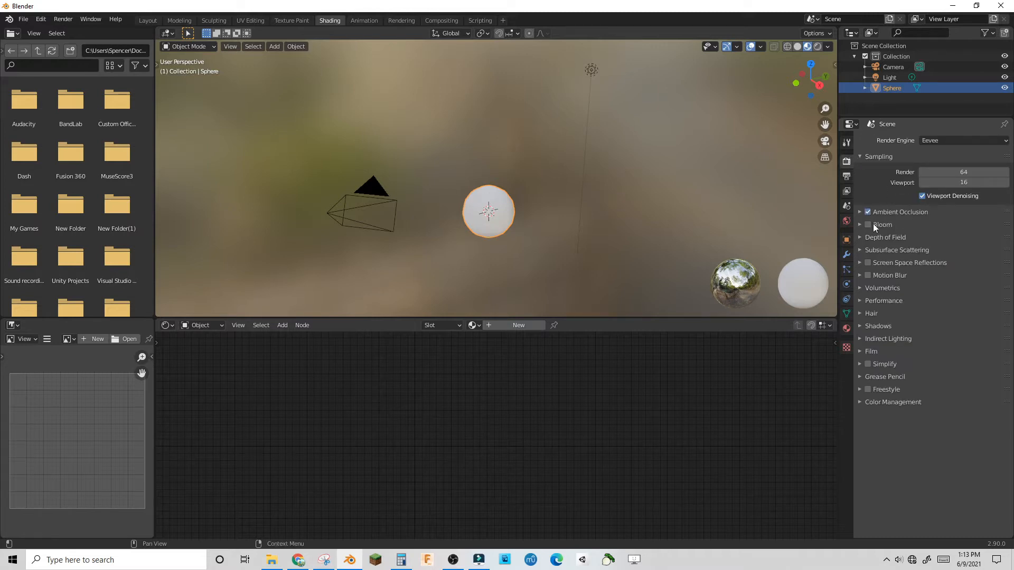
click(868, 224)
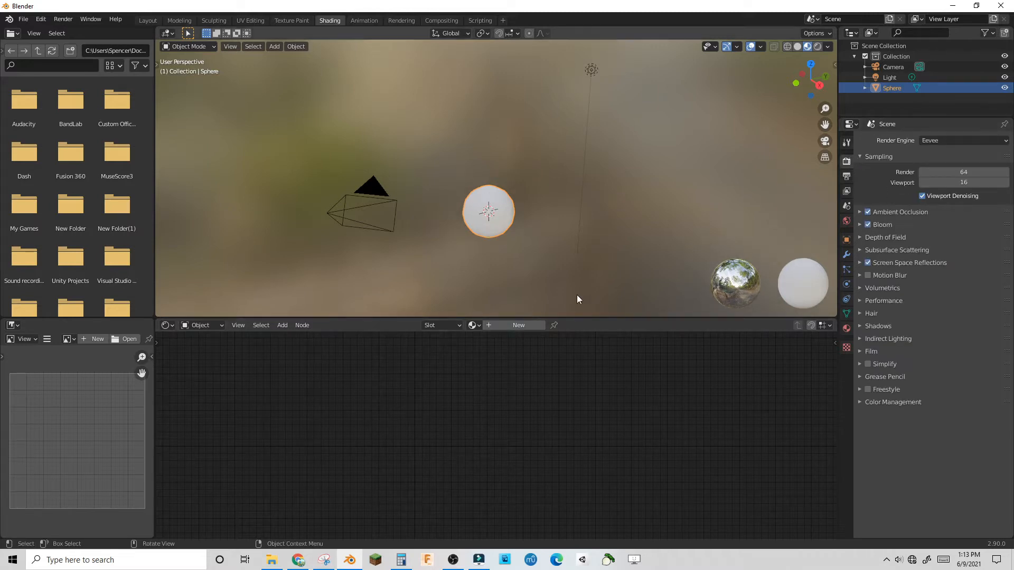
mouse_move(517, 325)
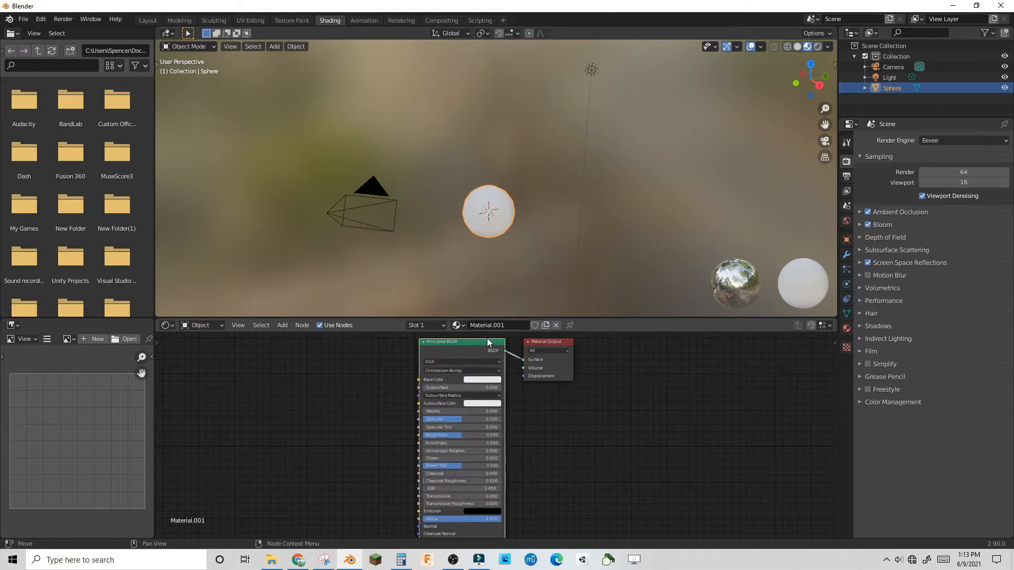
Give the sphere a pink Emission material with strength 10.
click(282, 325)
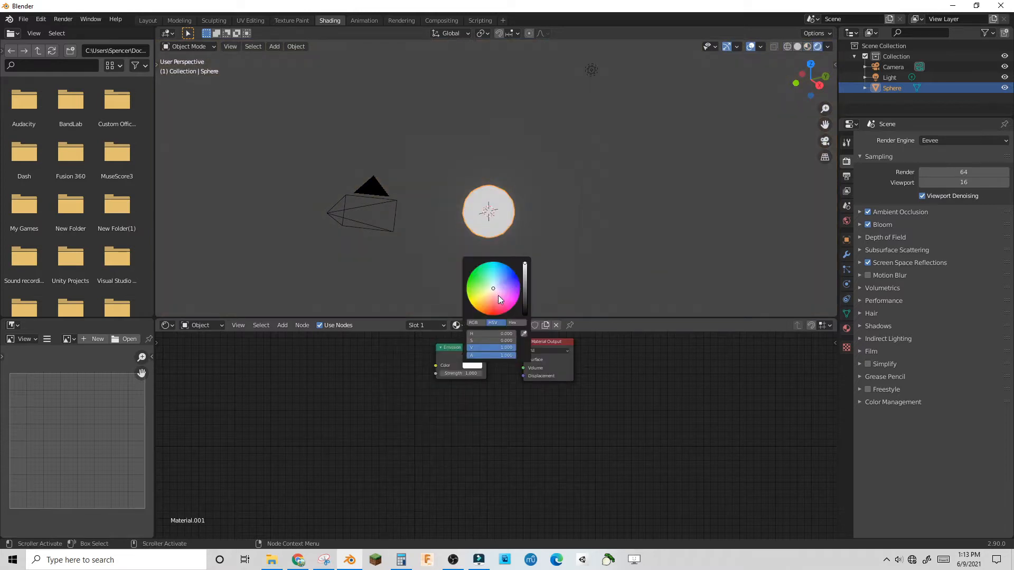
click(500, 294)
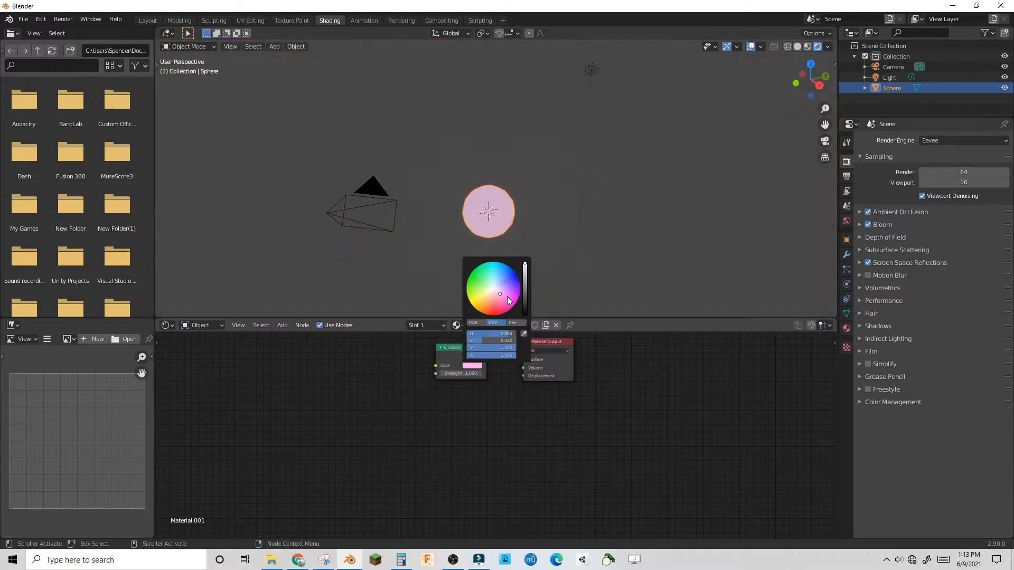
click(454, 382)
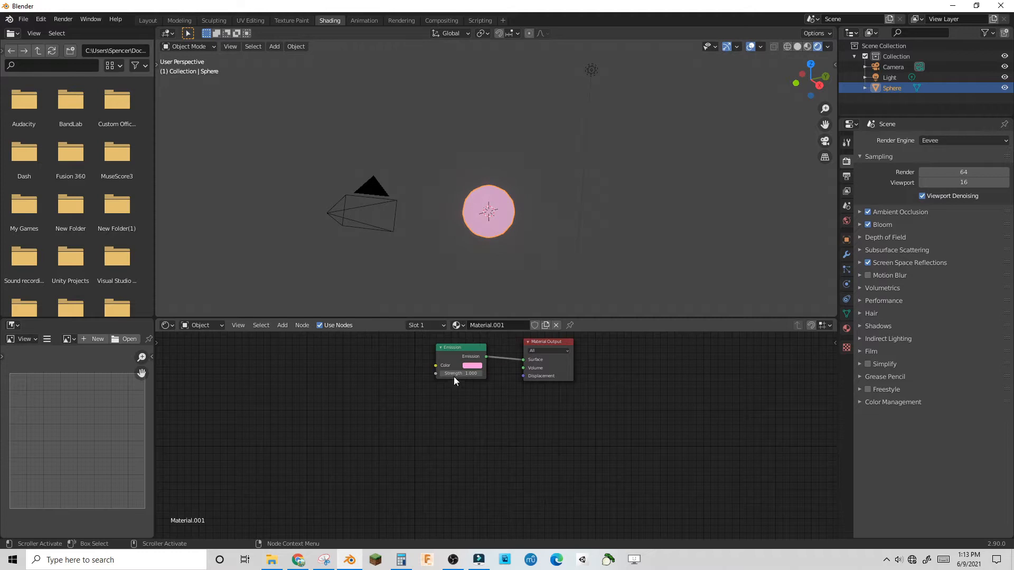
text(10.000)
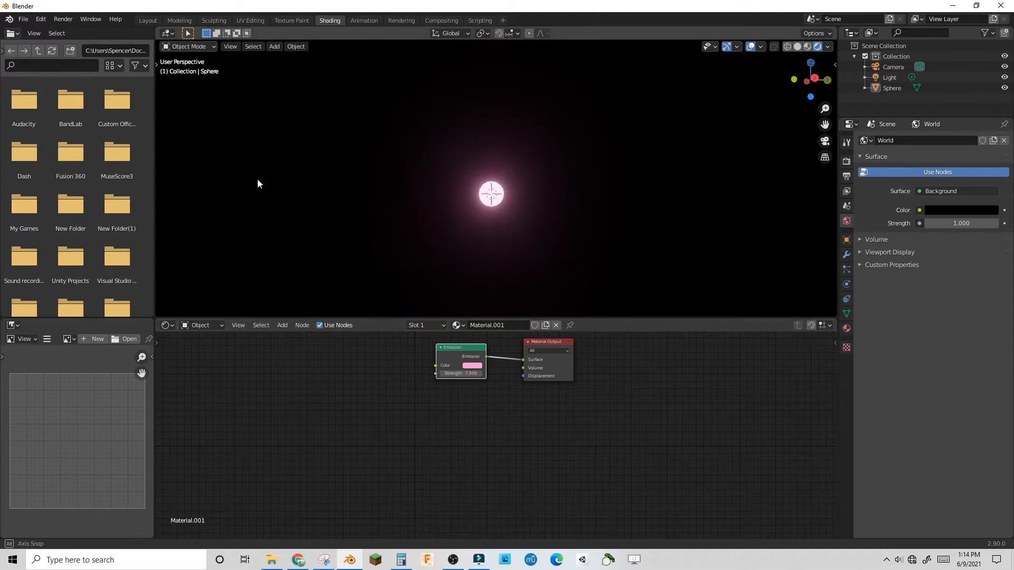
Fill the circle and pull it into a long petal-like wing using proportional editing.
click(147, 20)
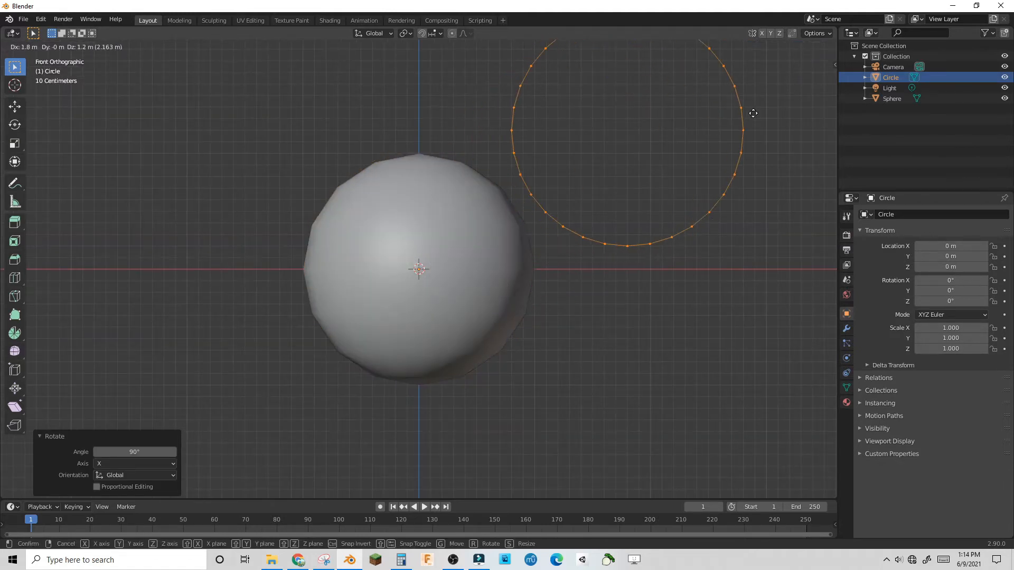
key(Tab)
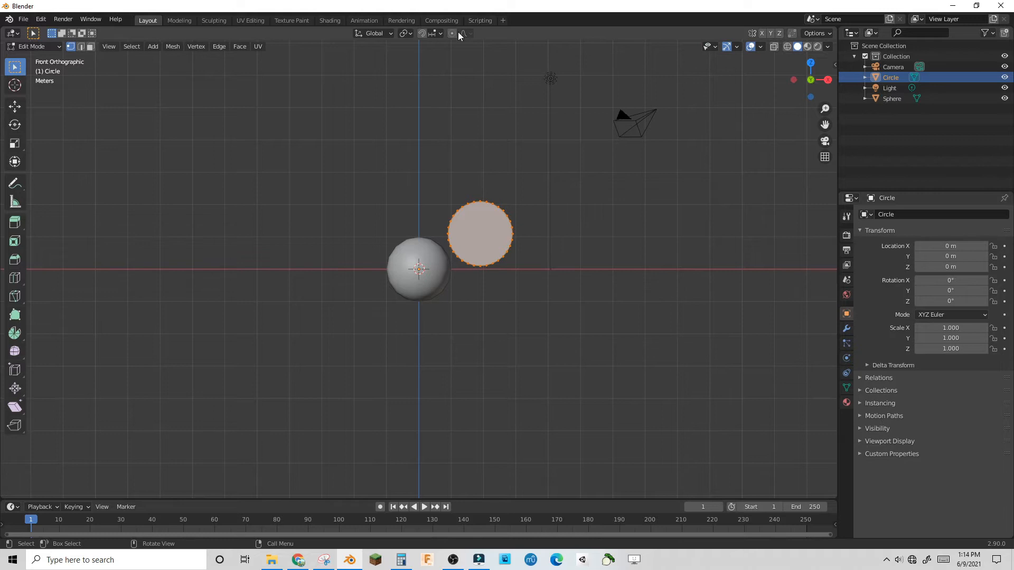
click(453, 33)
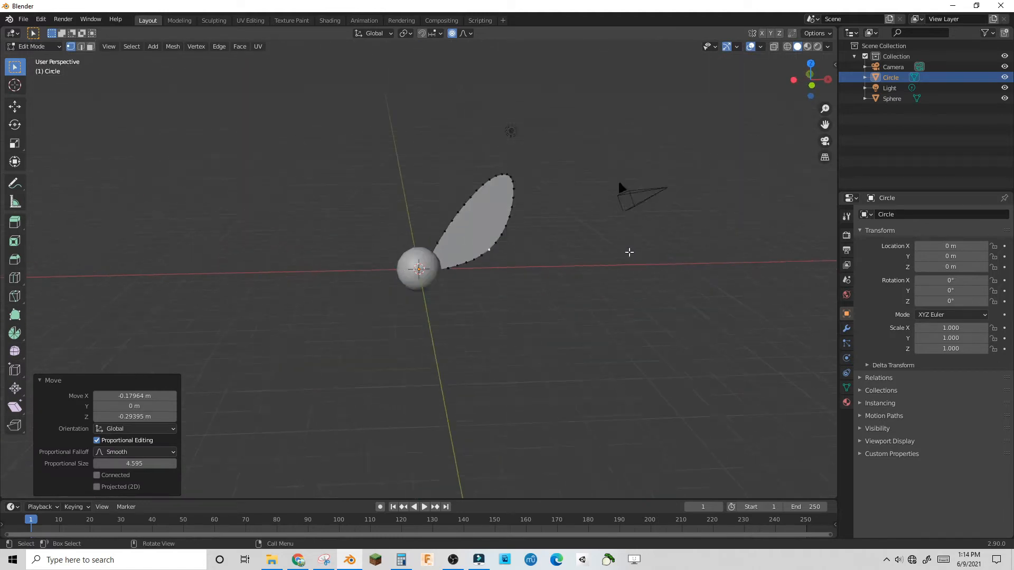
key(7)
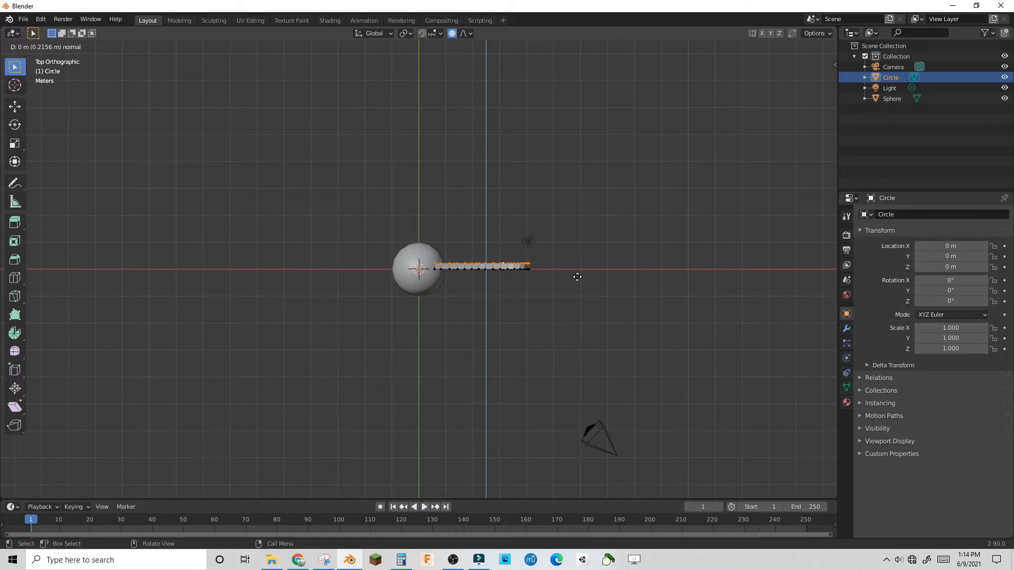
key(Tab)
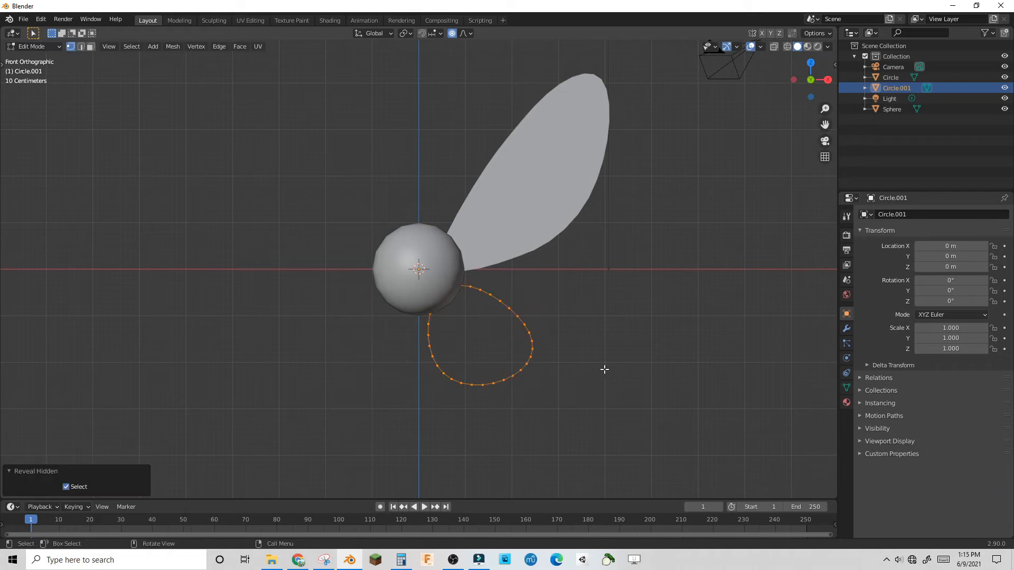
Reshape the duplicate circle into a smaller lower wing and return to Object Mode.
drag(478, 342, 491, 330)
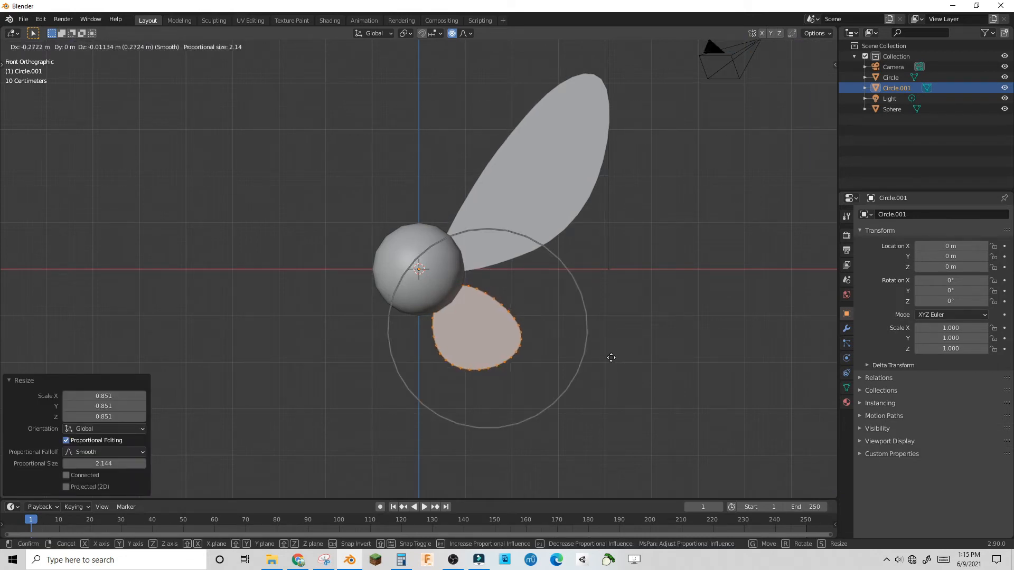
click(33, 45)
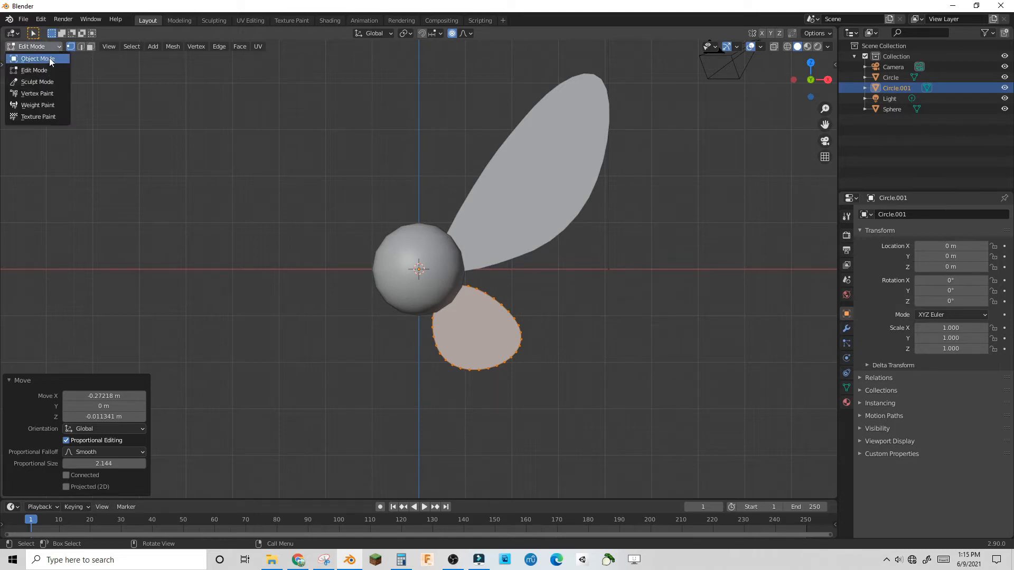
click(38, 58)
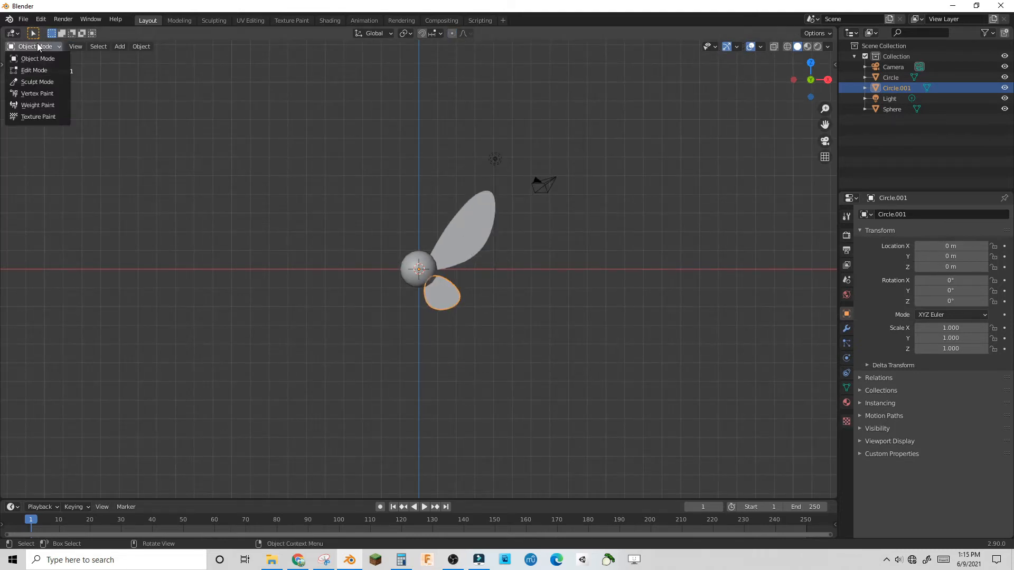
click(34, 70)
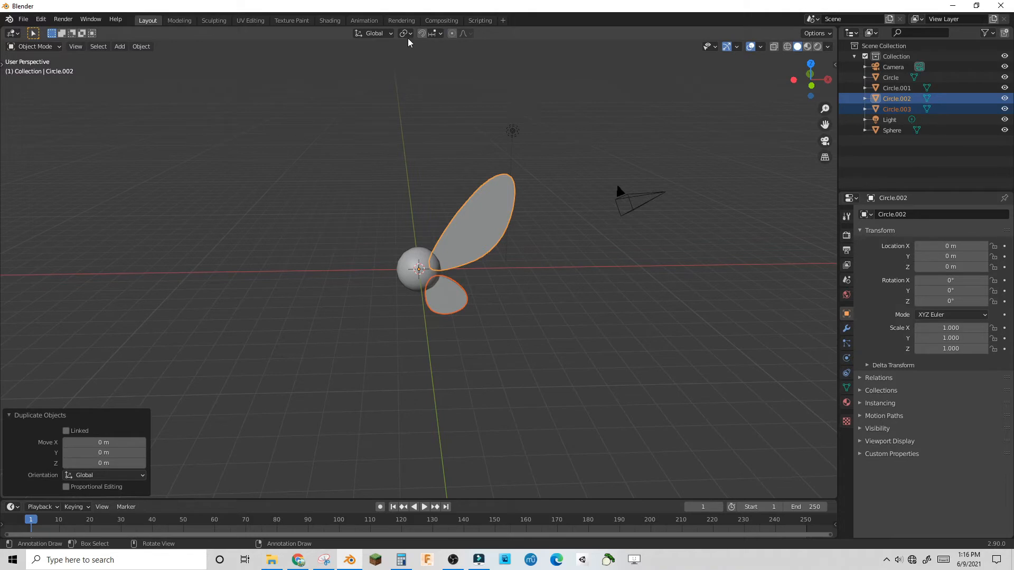
mouse_move(45, 58)
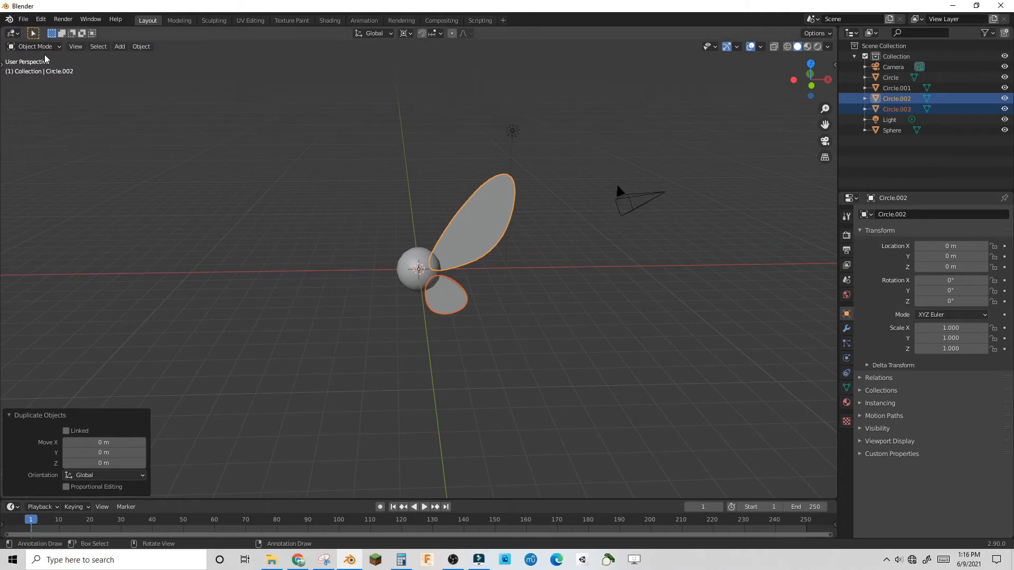
Duplicate both wings and mirror them on X for four wings.
key(s)
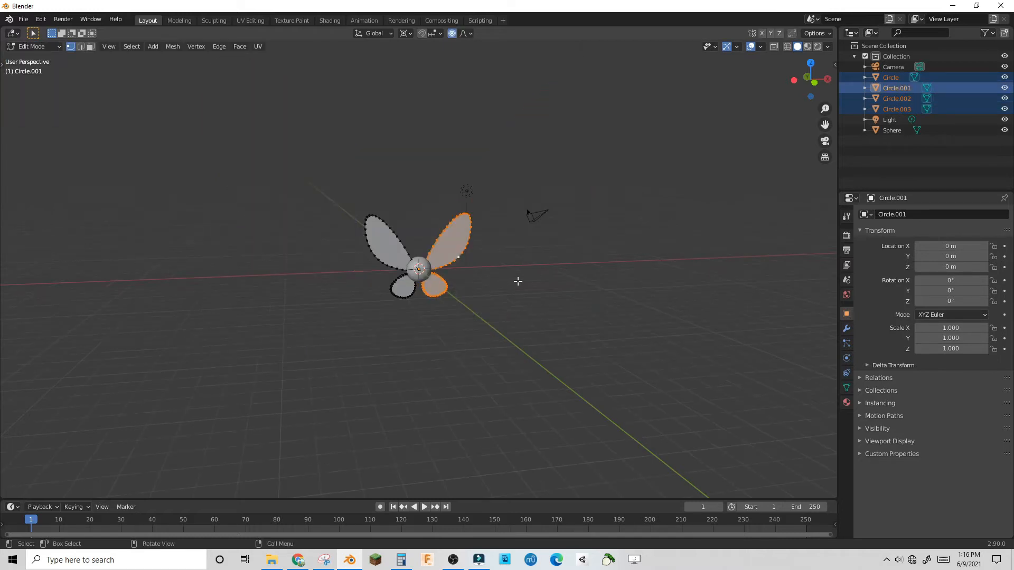
key(KP_1)
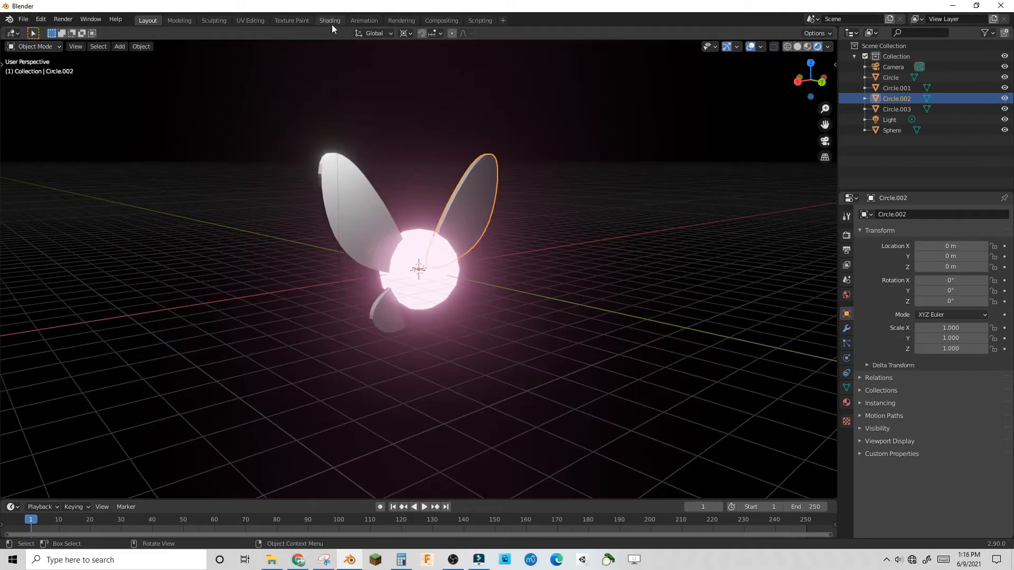
Apply Shade Smooth to the four selected wings.
click(330, 20)
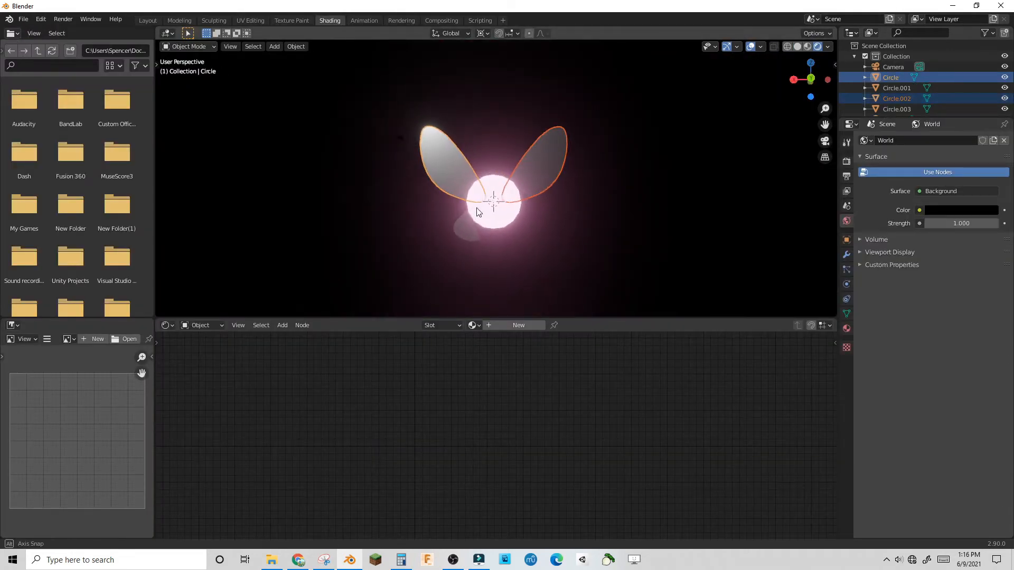
right_click(477, 212)
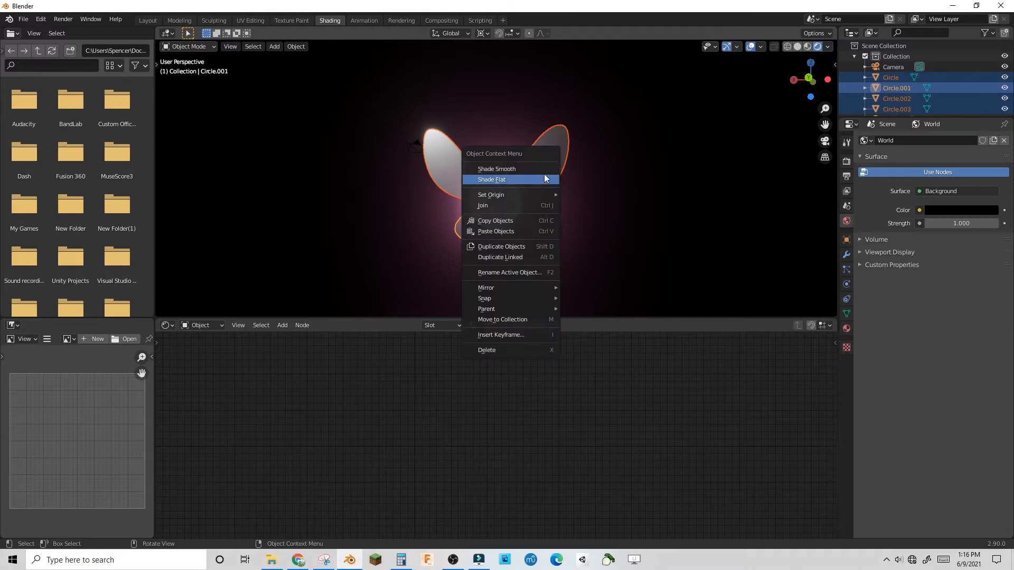
click(491, 180)
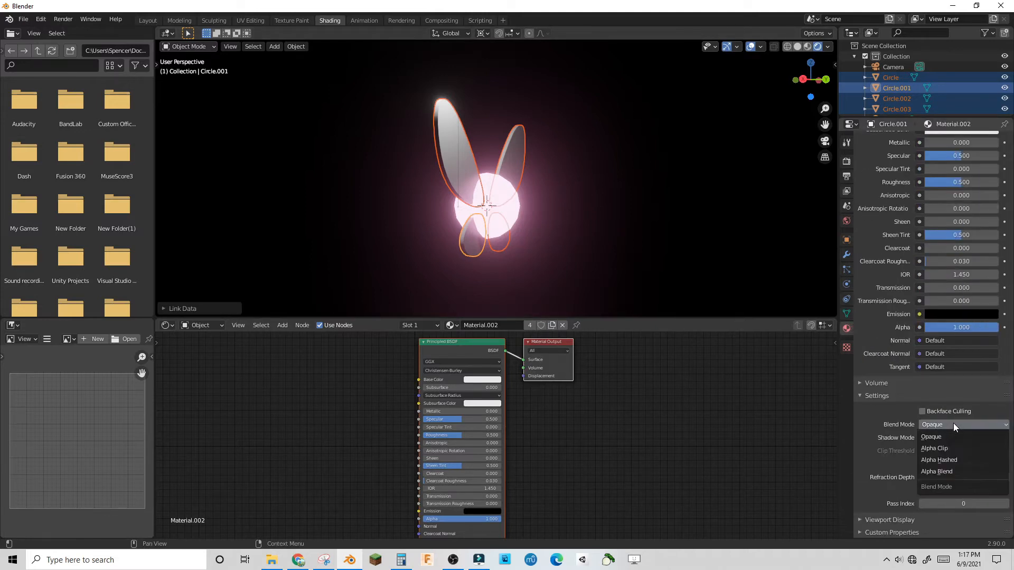
Give the wings an Alpha Blend material with lowered alpha and a blue emission glow.
click(936, 471)
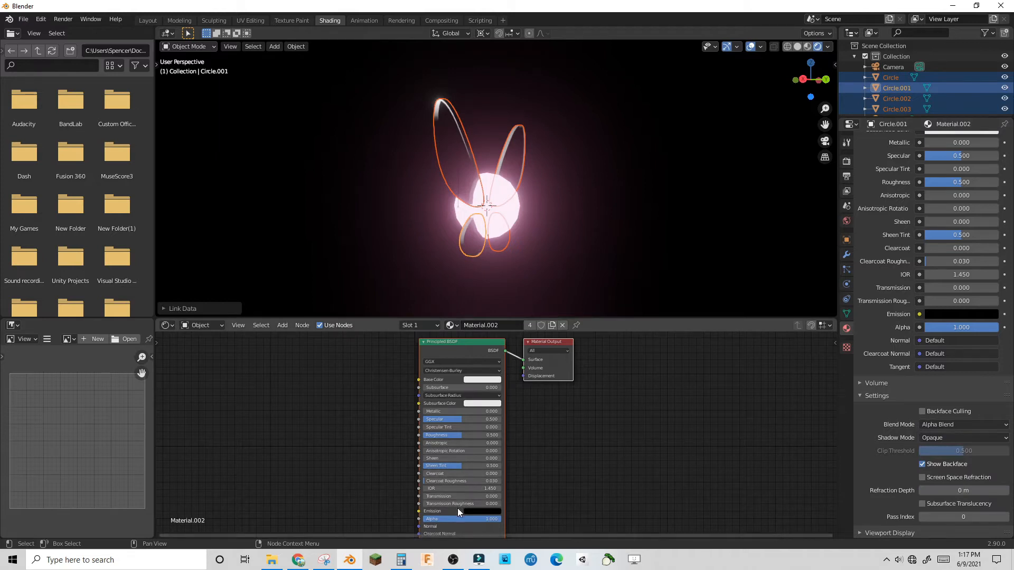
drag(497, 517, 453, 517)
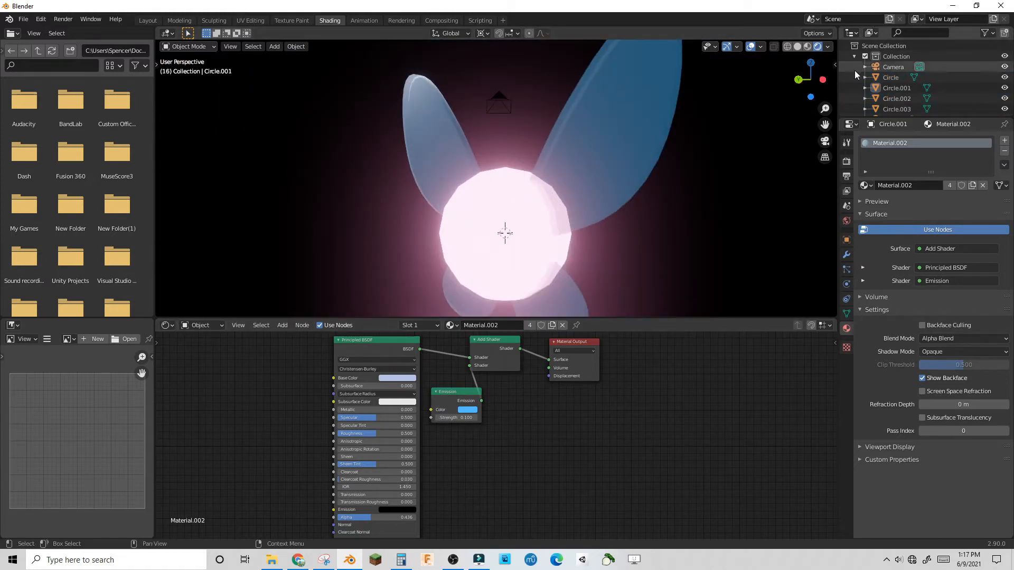
scroll(down, 3)
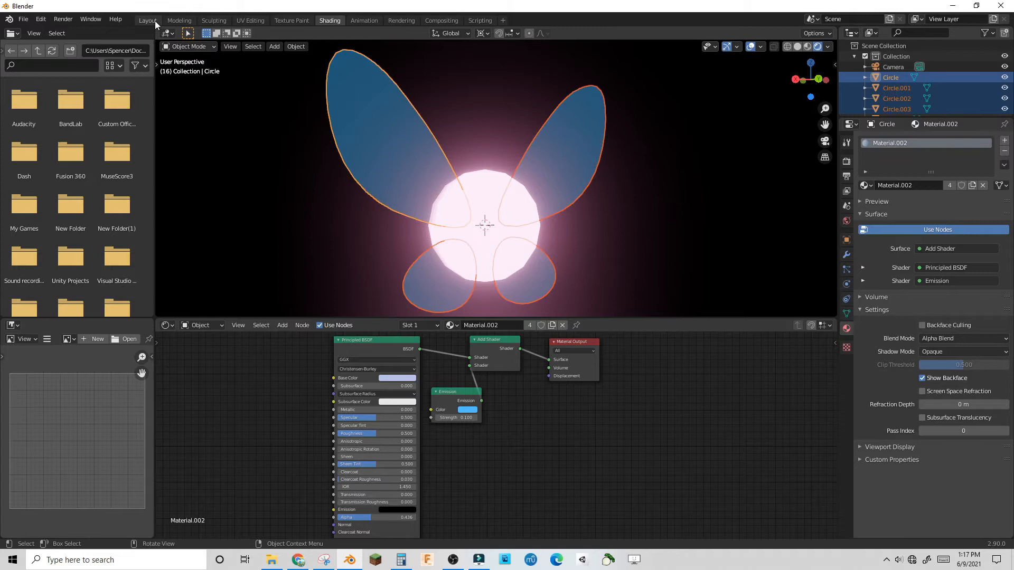
Position the armature bone below the sphere and parent the wings to it via Bone parenting.
click(147, 20)
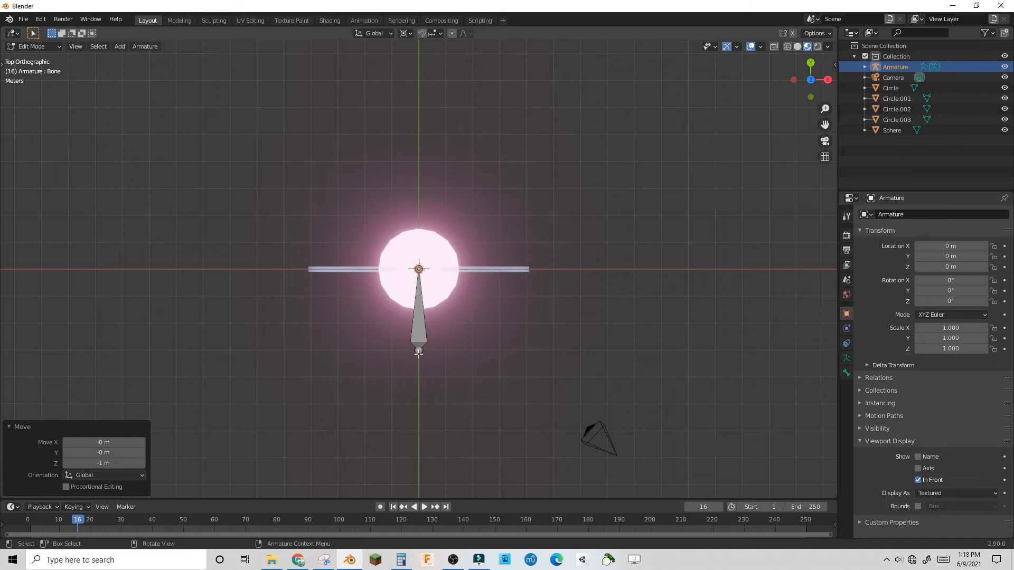
drag(418, 269, 527, 271)
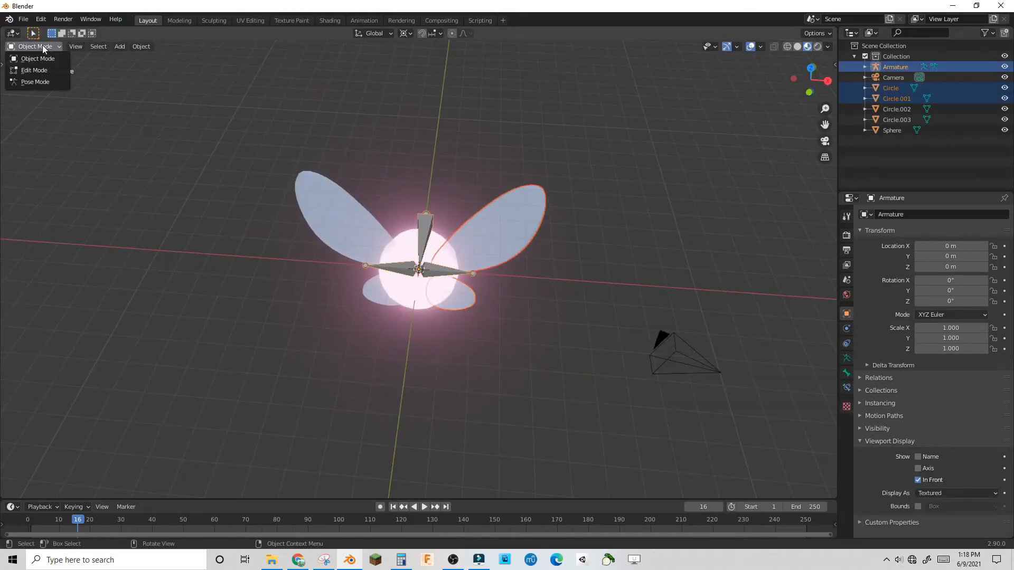
click(35, 82)
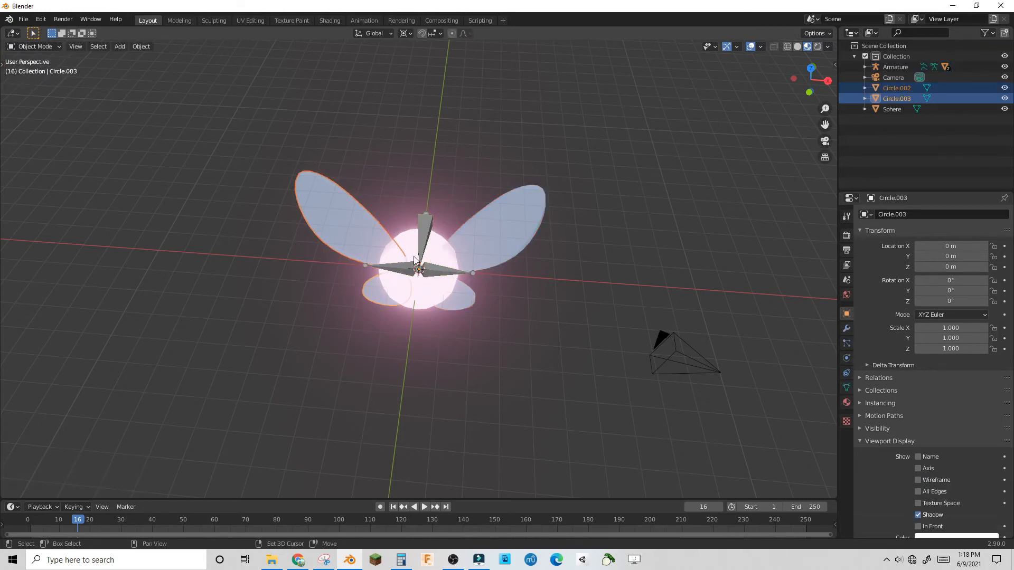
click(35, 45)
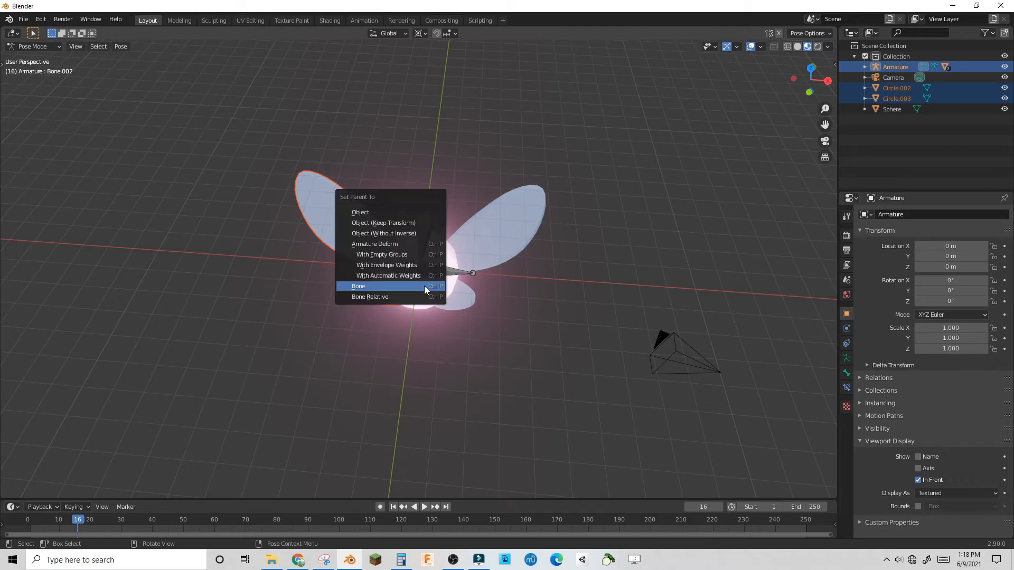
click(358, 286)
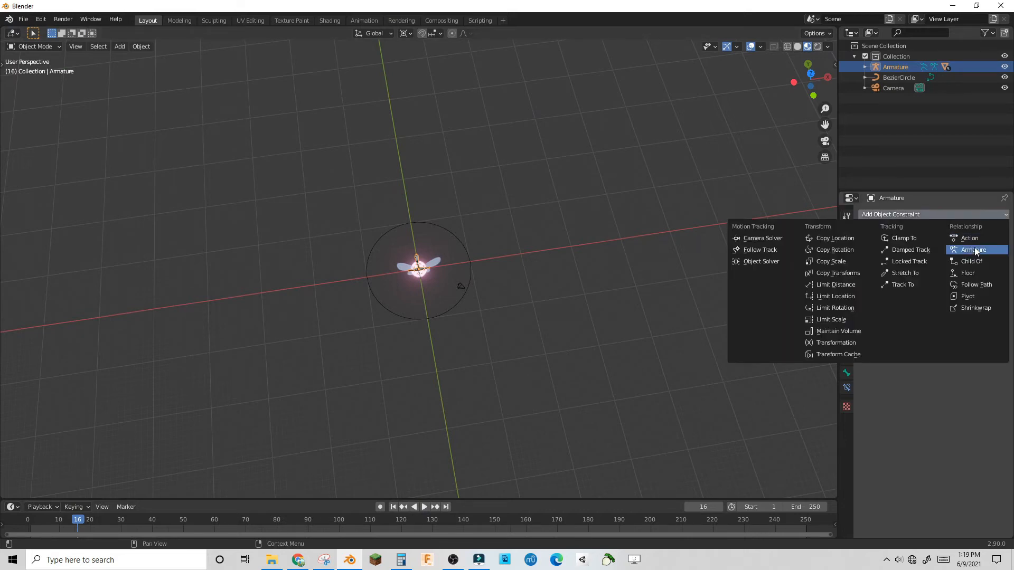
Add a Follow Path constraint to BezierCircle with Follow Curve and a set forward axis.
click(976, 284)
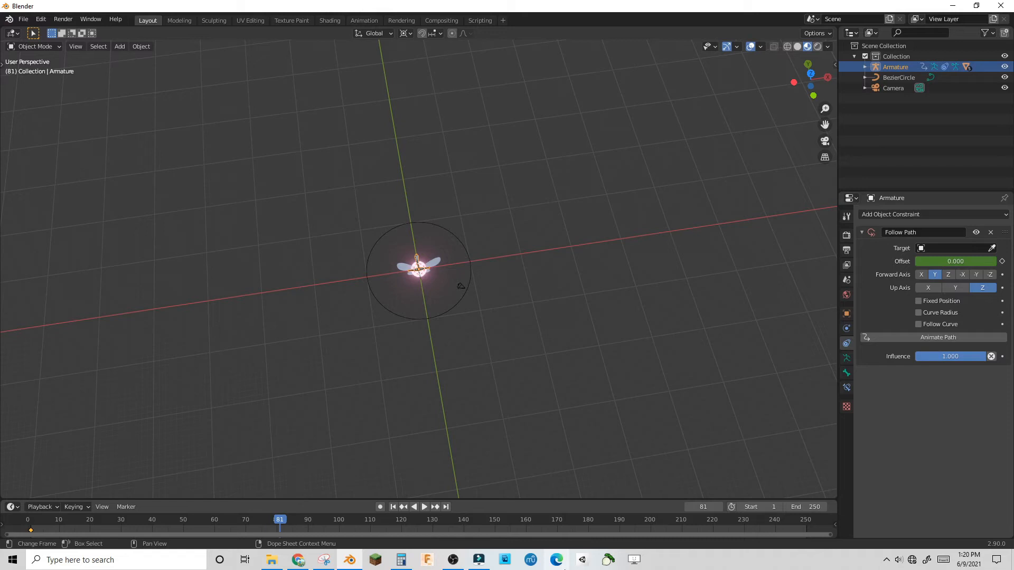
drag(931, 261, 969, 261)
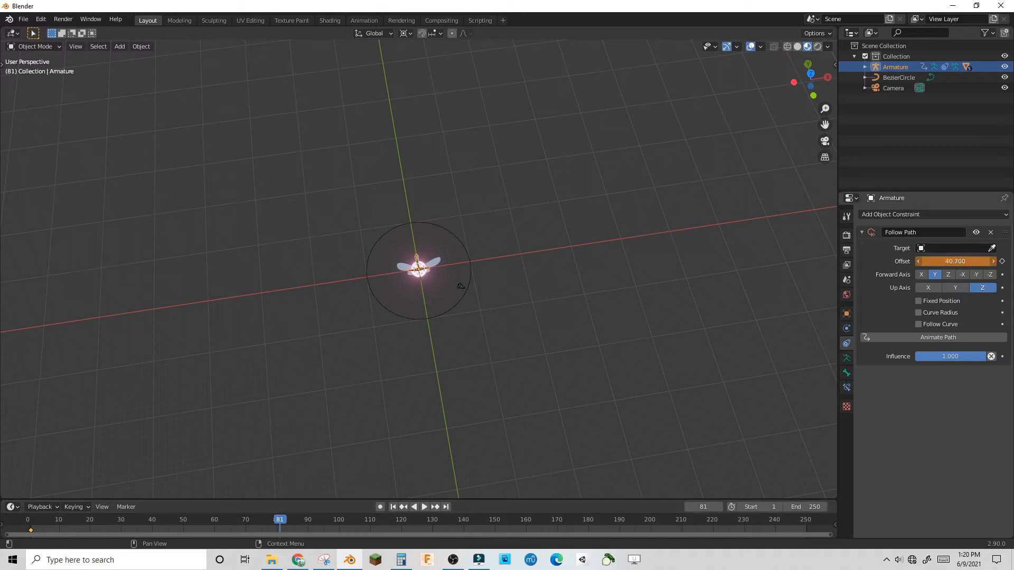
click(954, 247)
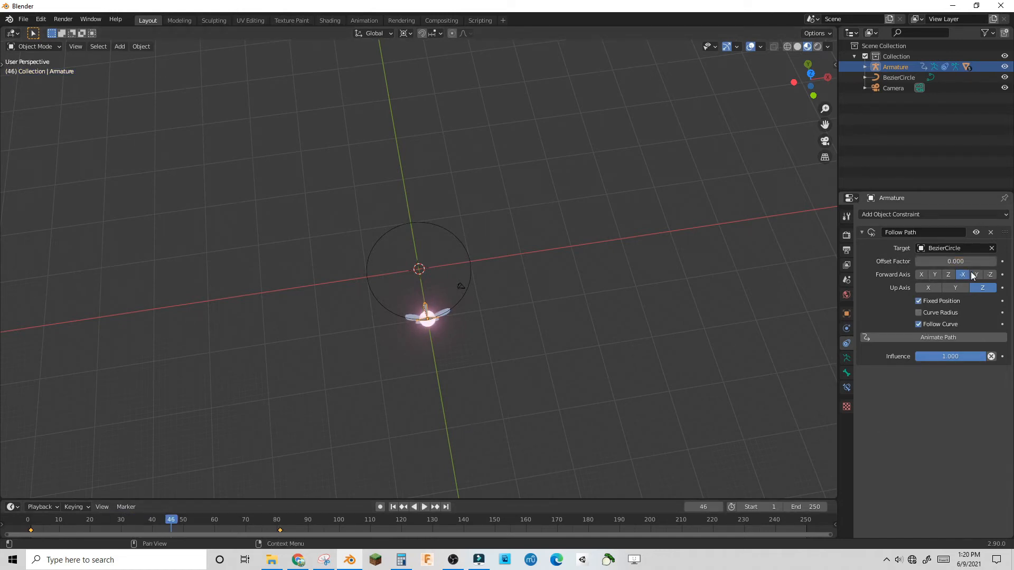
click(976, 274)
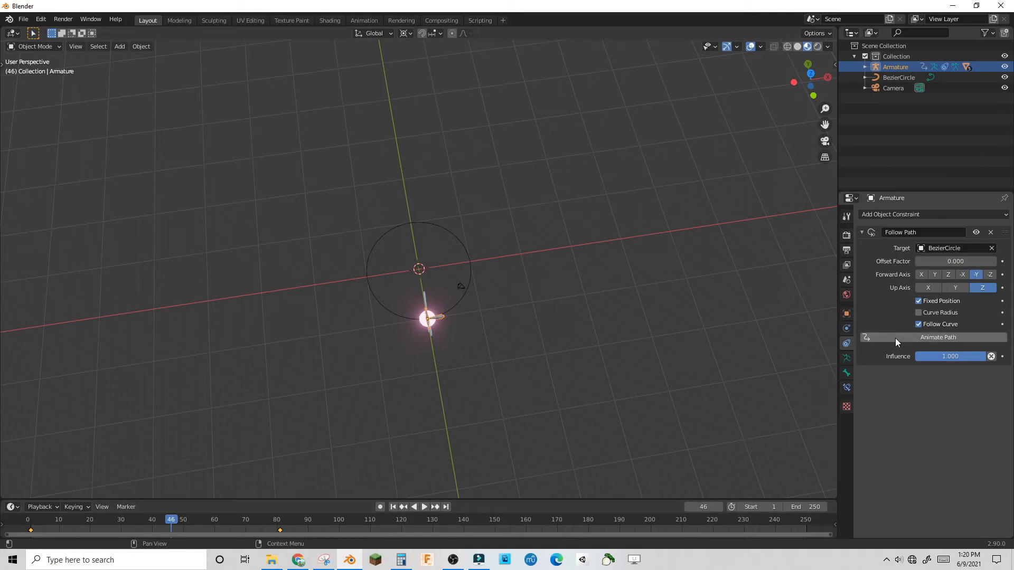
Keyframe the path Offset Factor and set the keyframes' interpolation.
click(421, 507)
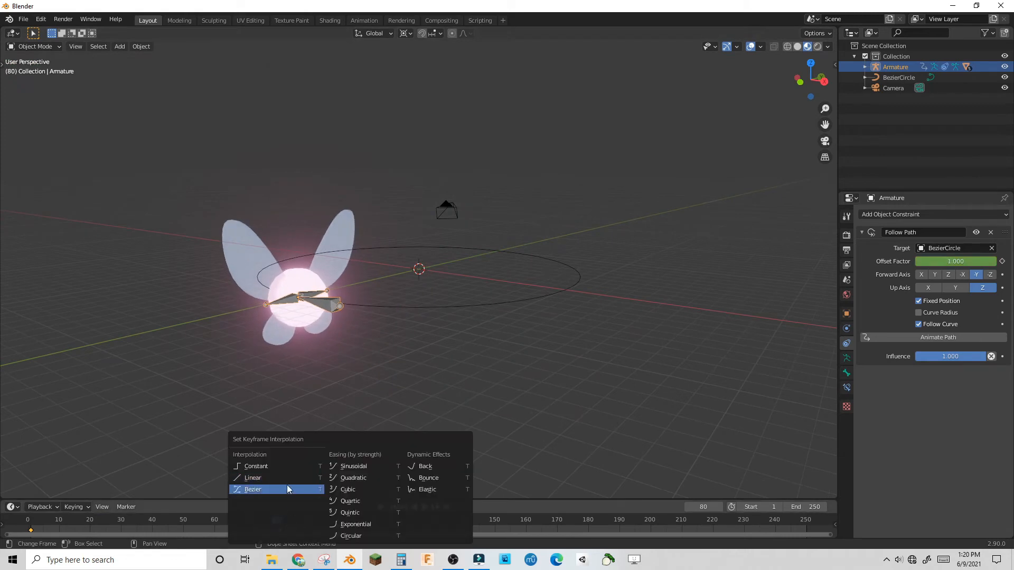
click(252, 489)
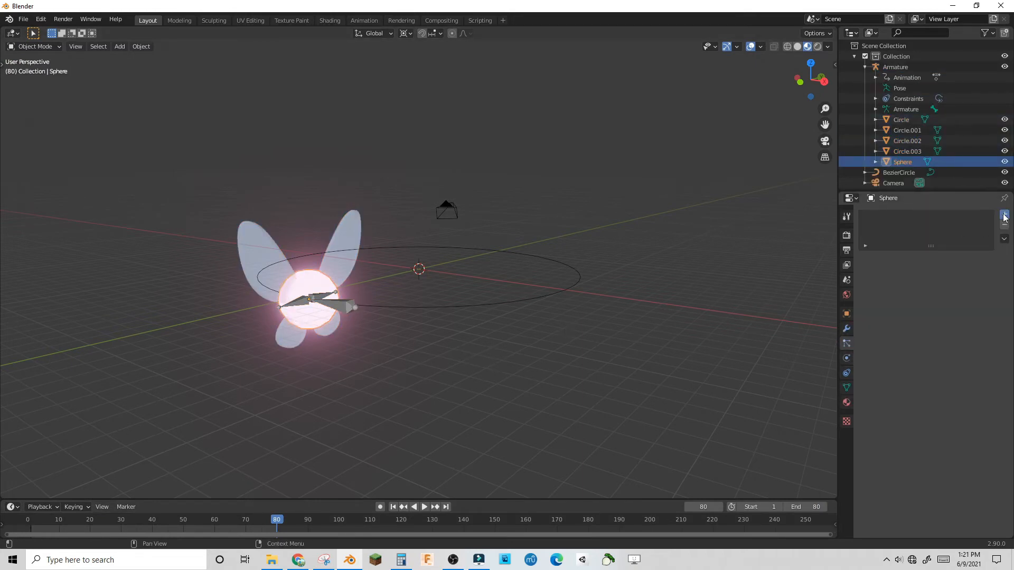
Add a 250-particle system to the sphere rendering particles as objects.
click(1003, 215)
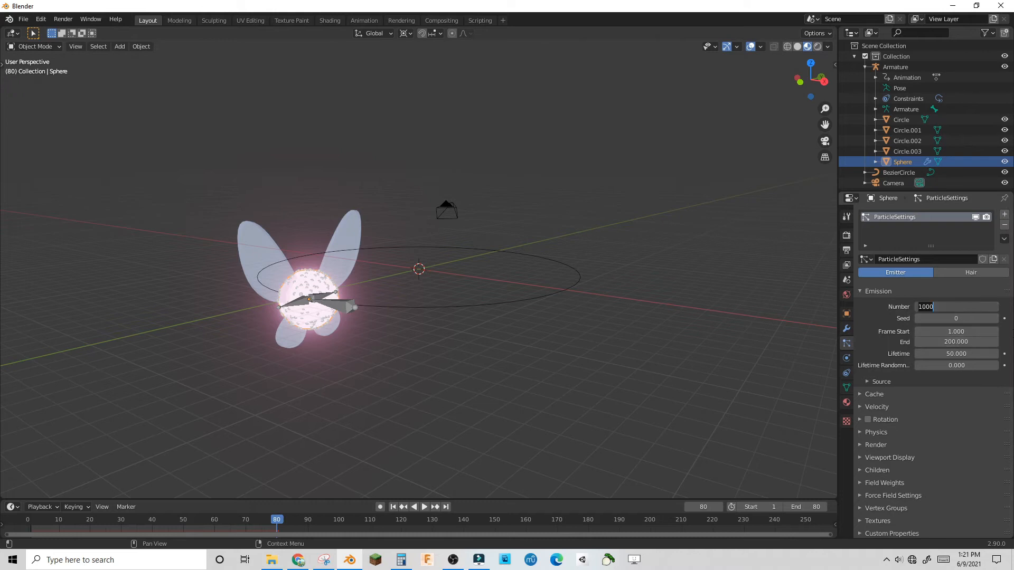
text(5)
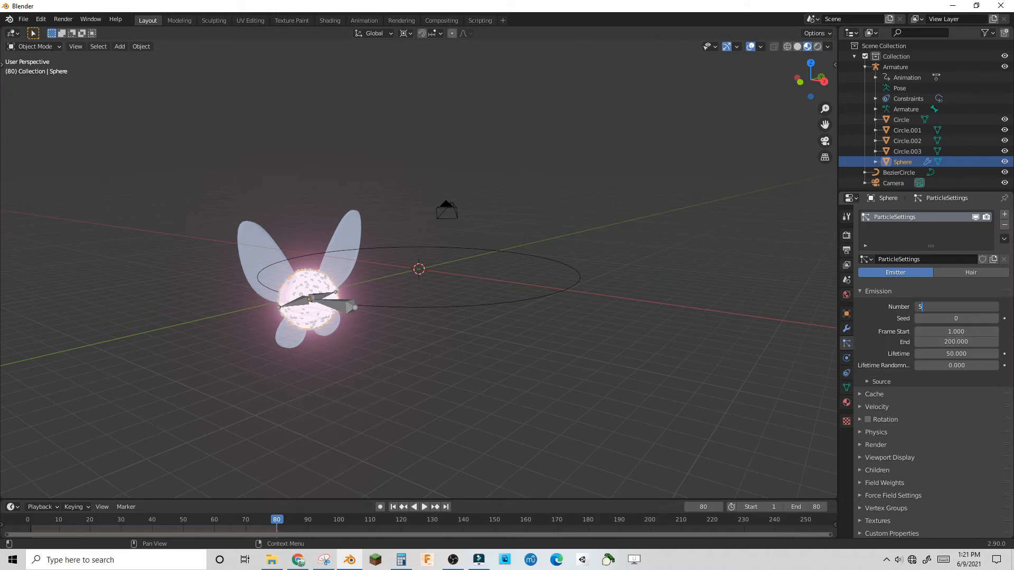
text(250)
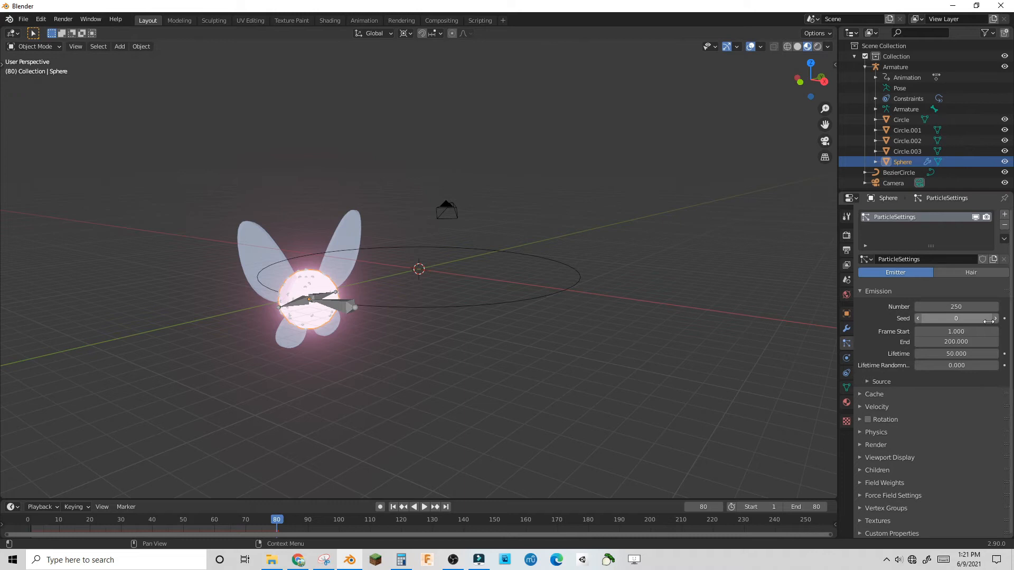
click(956, 459)
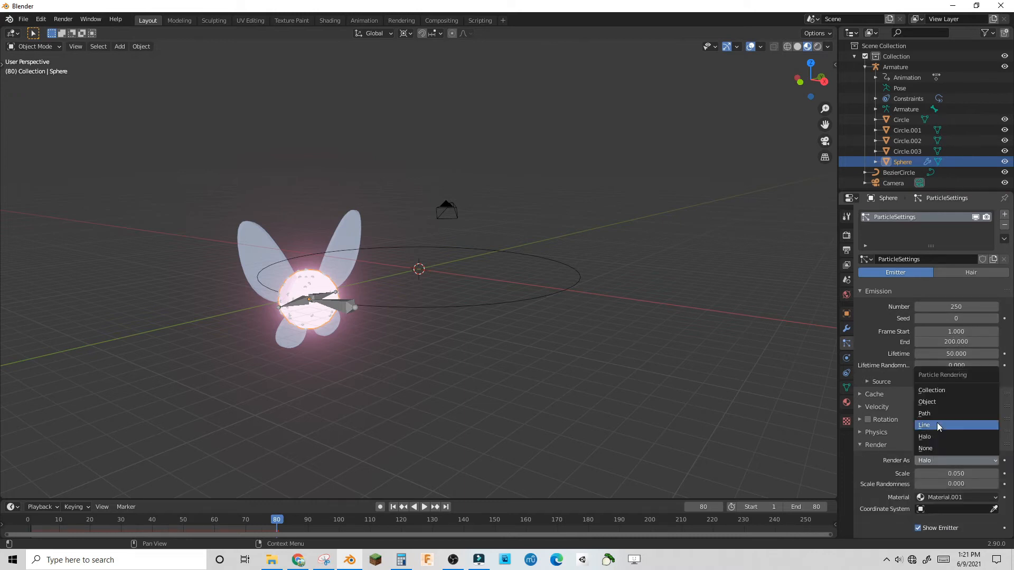
click(928, 402)
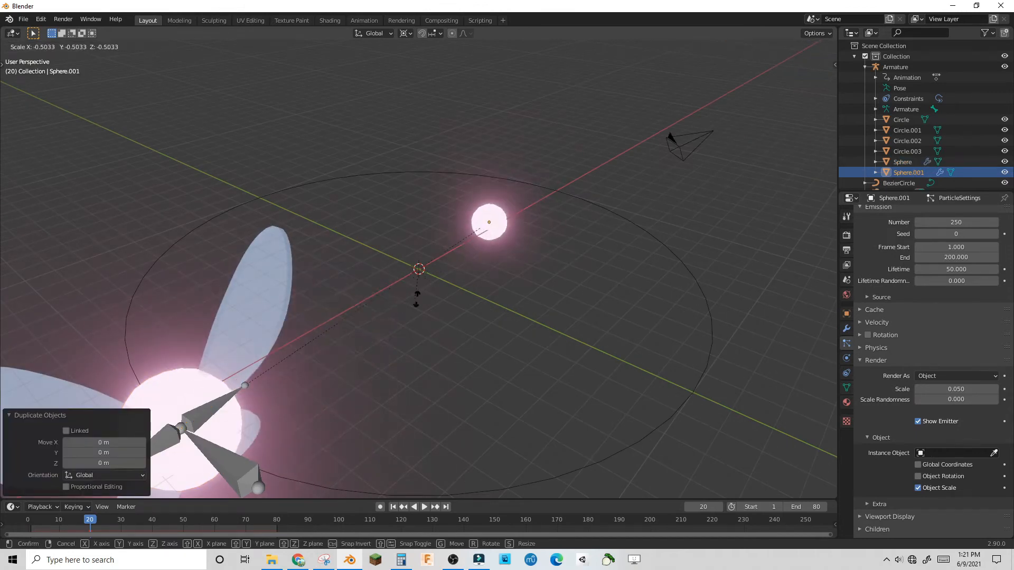
Scale down a duplicate sphere about Individual Origins and use it as instance object at scale 0.075.
click(405, 33)
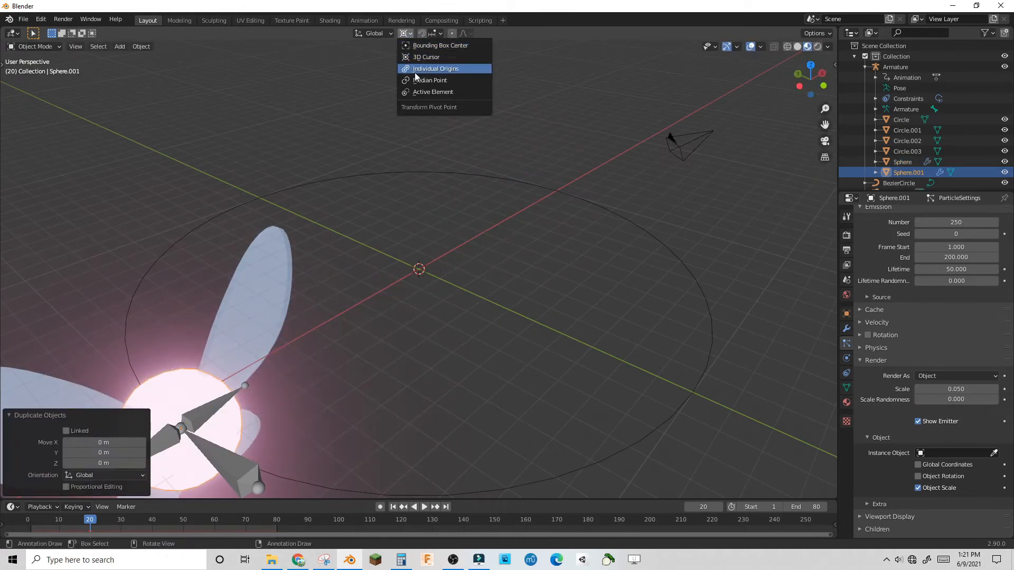
key(s)
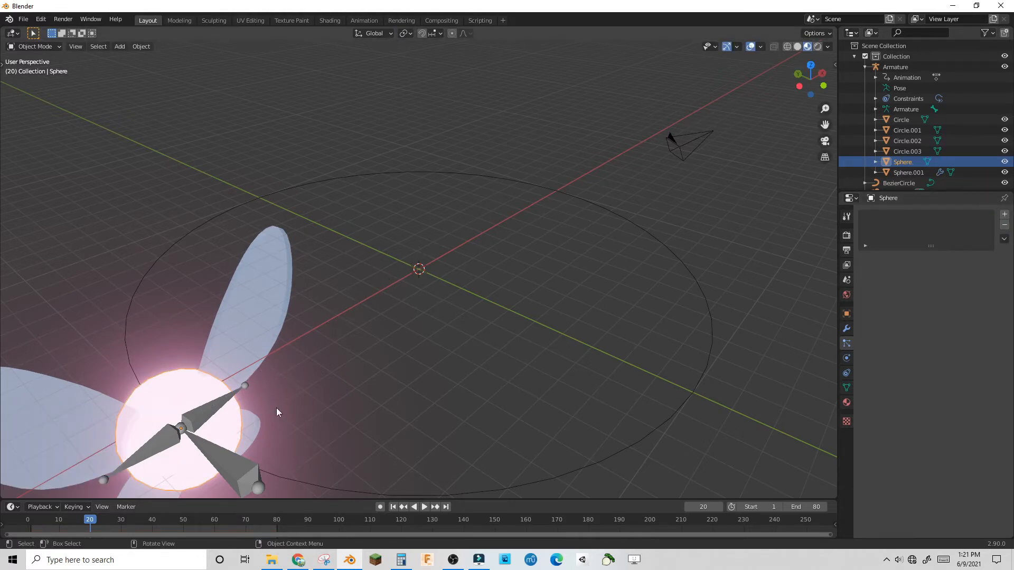
click(908, 172)
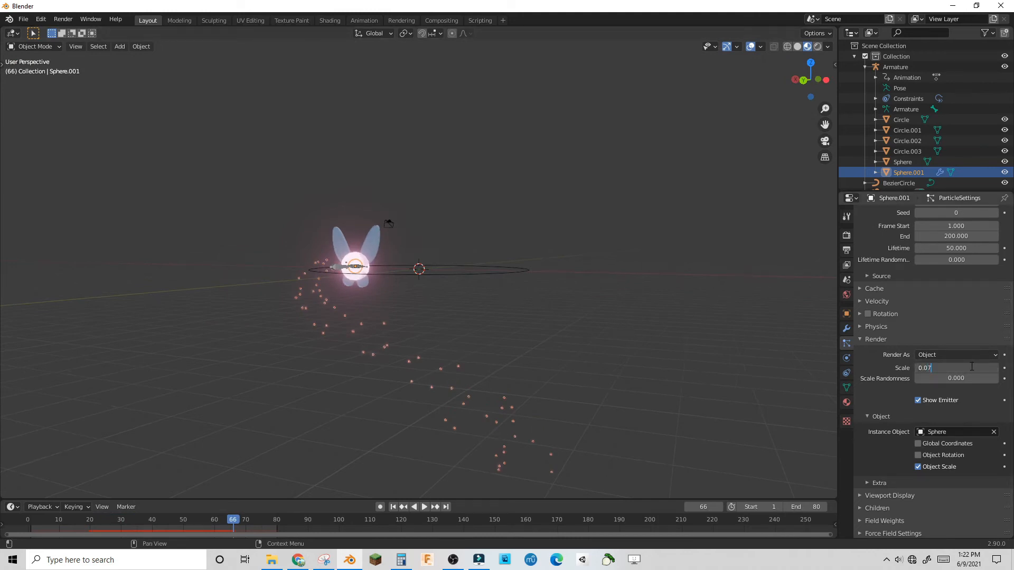
text(0.075)
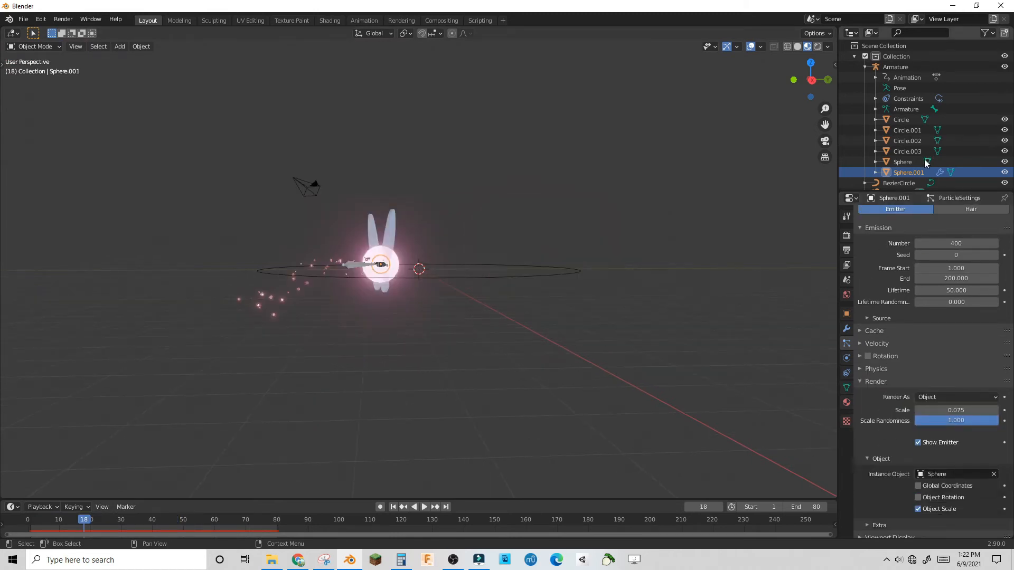
Duplicate the fairy rig, start its particles at frame 0, and set the timeline range.
click(896, 67)
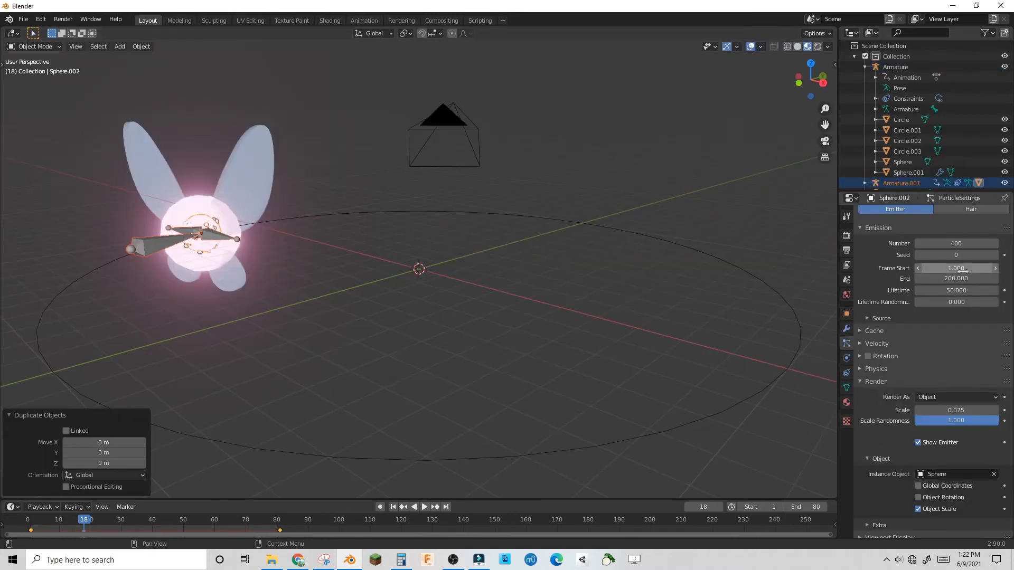
click(955, 267)
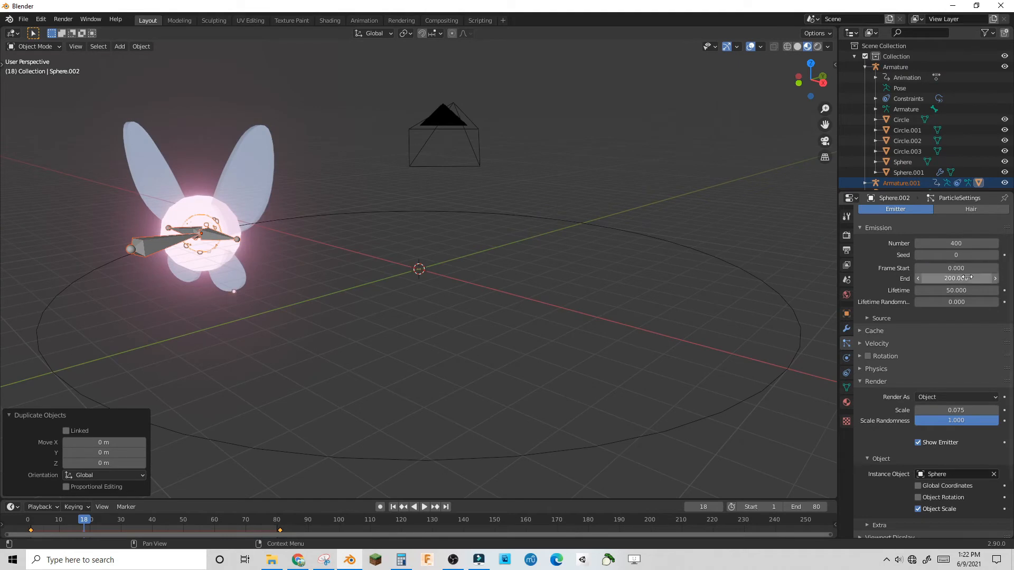
click(956, 278)
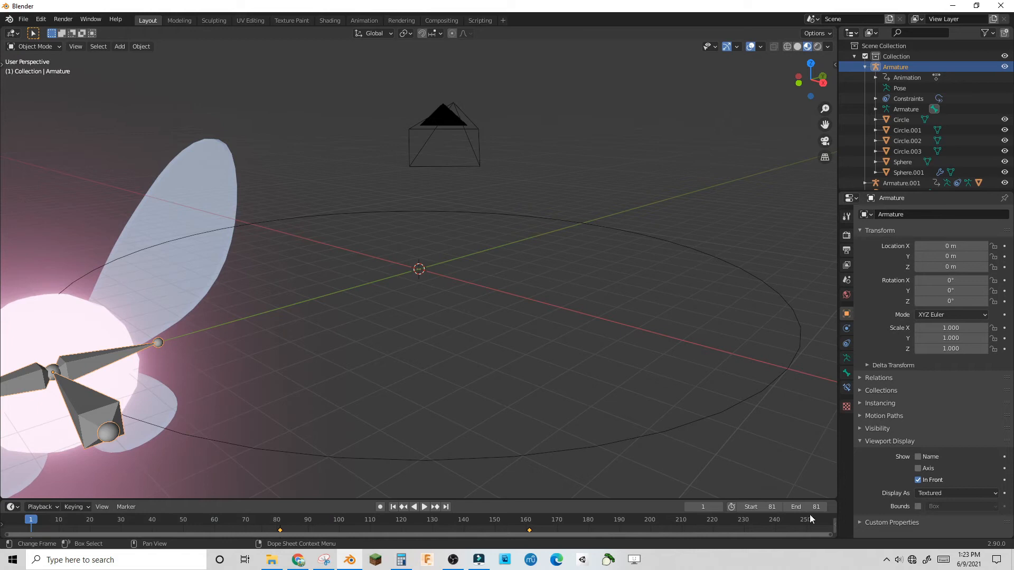
click(801, 507)
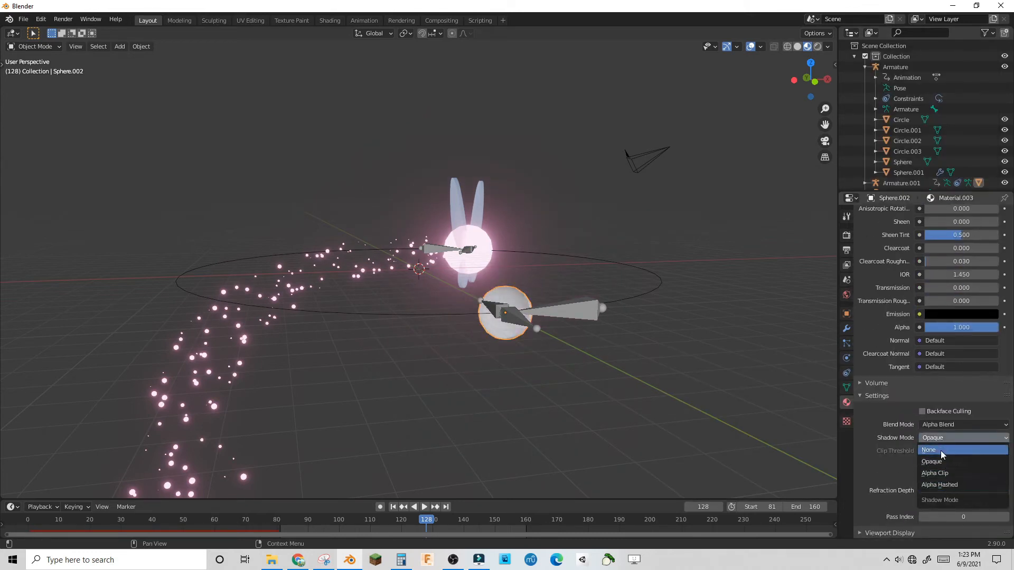
Set the sparkle material's Shadow Mode to None and bake all particle dynamics.
click(928, 450)
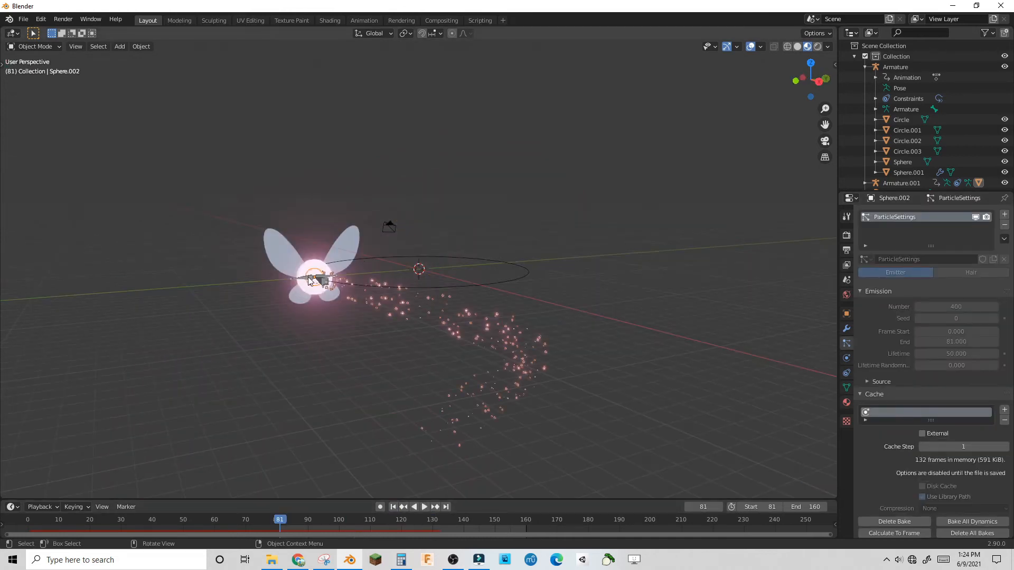
click(363, 20)
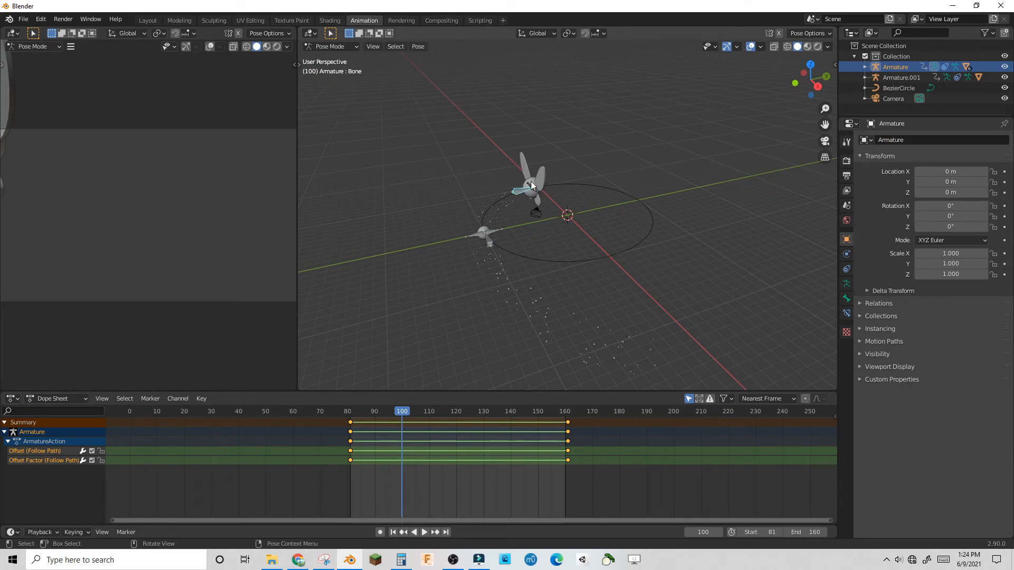
Nudge the bone vertically and review the loop keyframes around frames 100 and 161.
key(g)
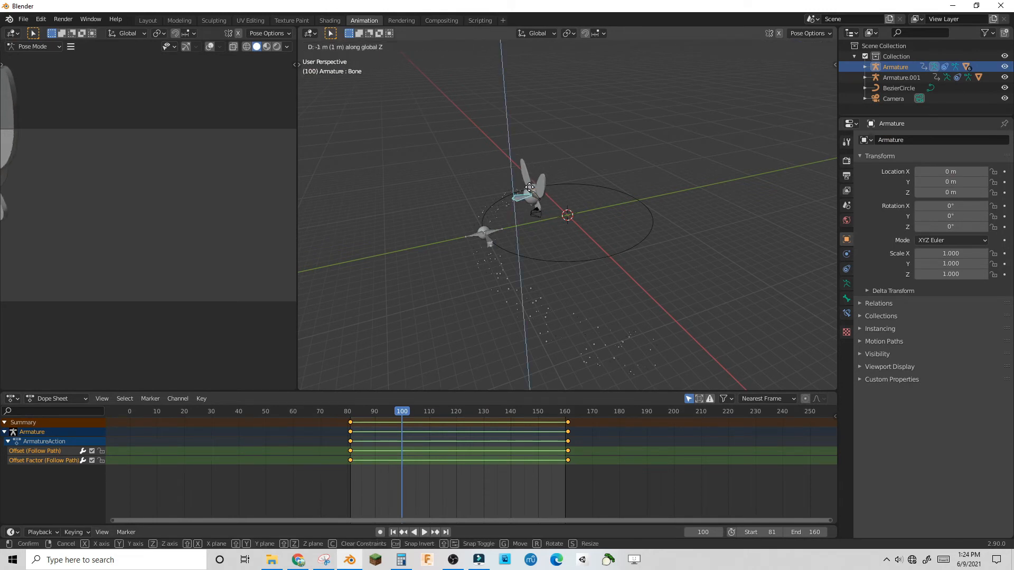
click(571, 233)
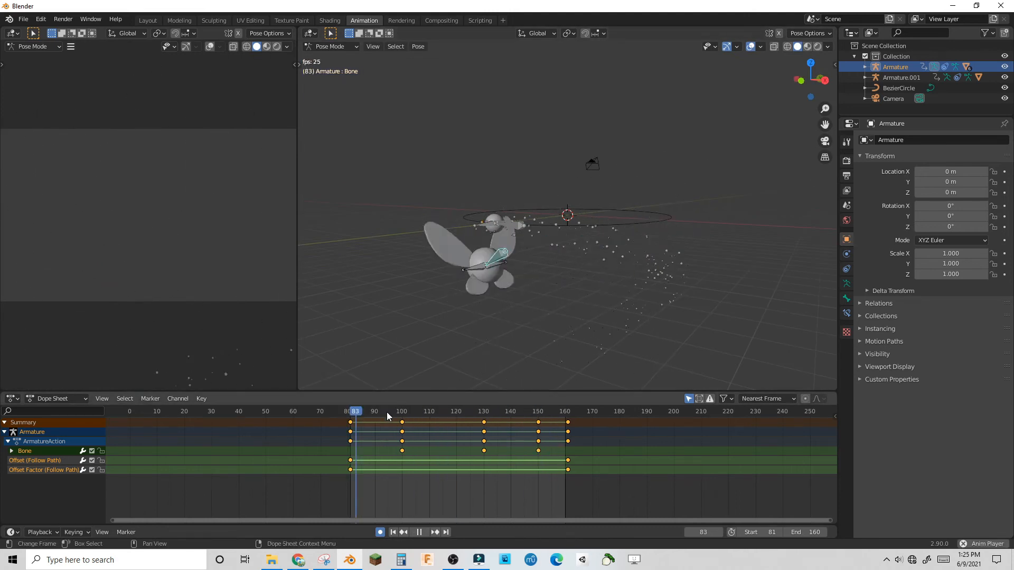
click(350, 411)
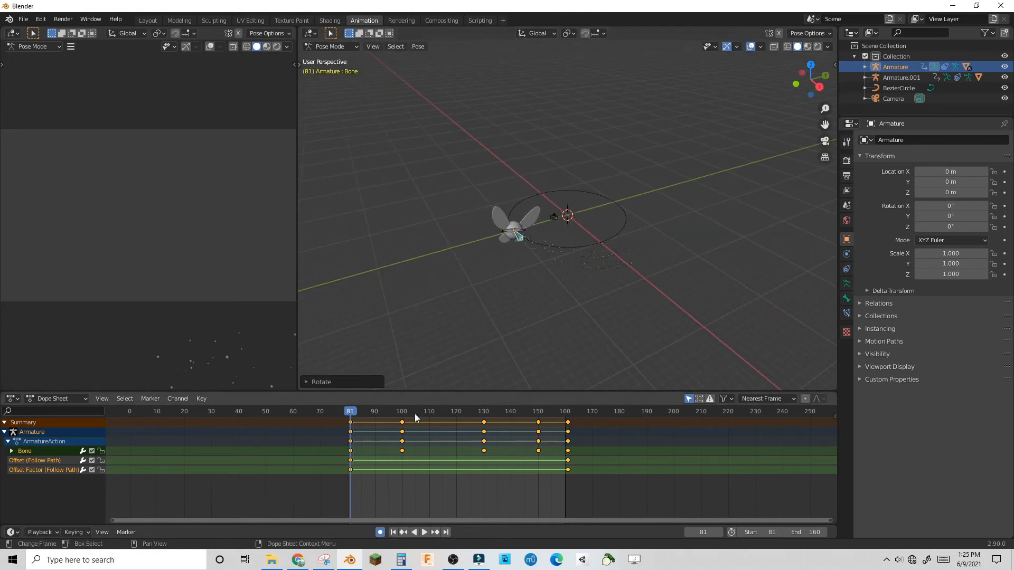
click(402, 411)
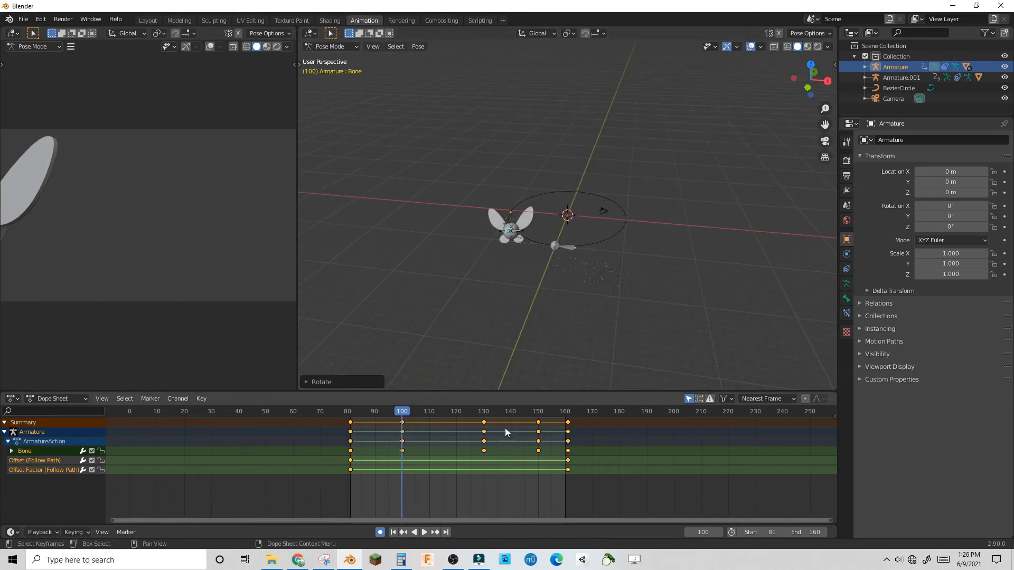
click(423, 532)
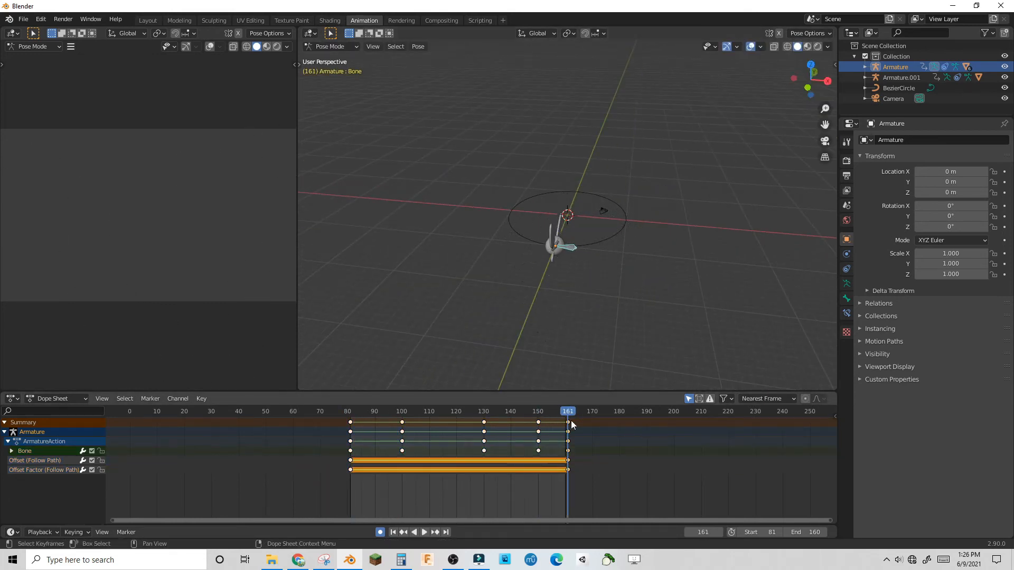
click(24, 451)
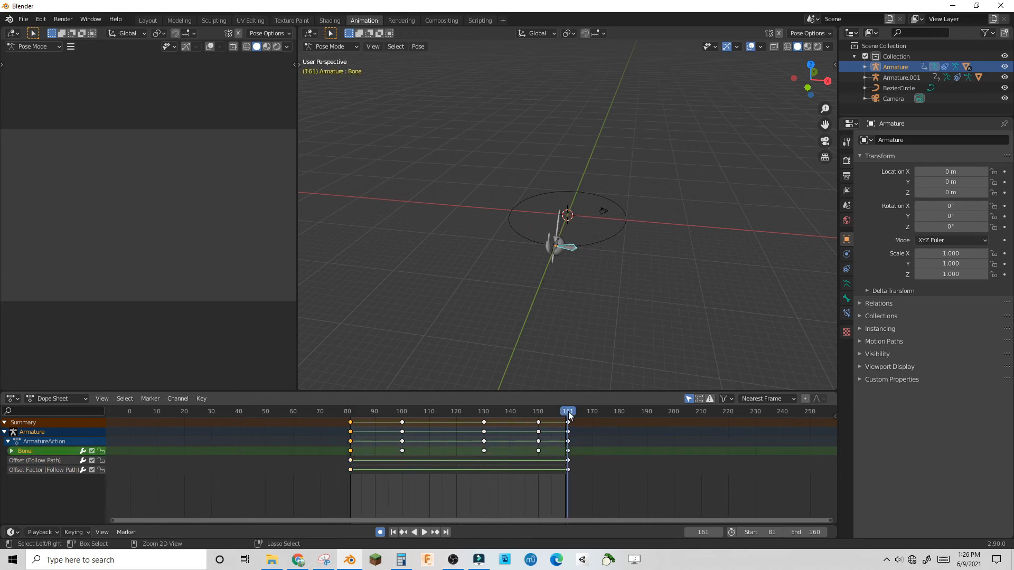
click(424, 531)
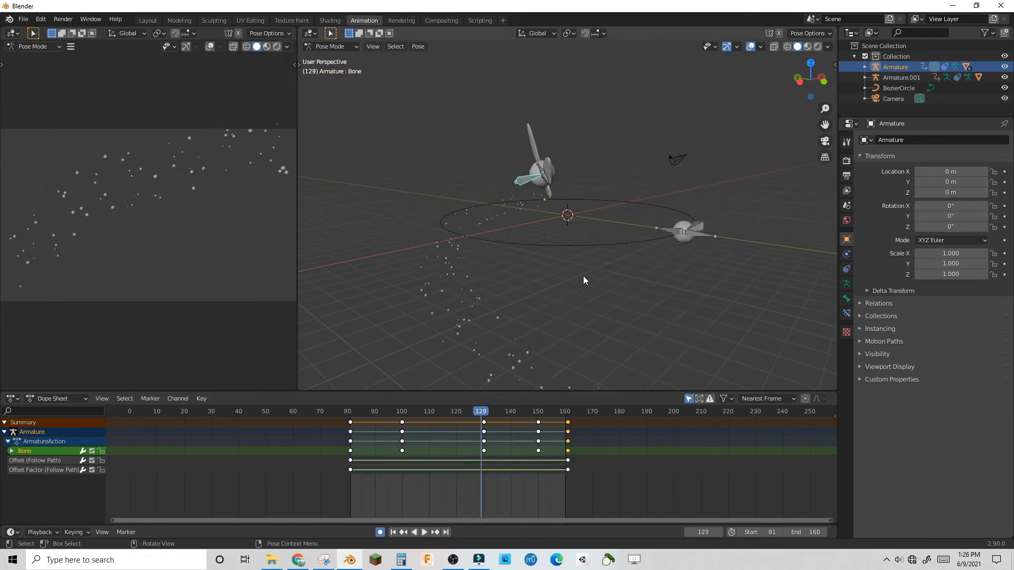
Give Sphere.001's particles Number 400 emitting from frame 81 to 161.
drag(584, 280, 728, 241)
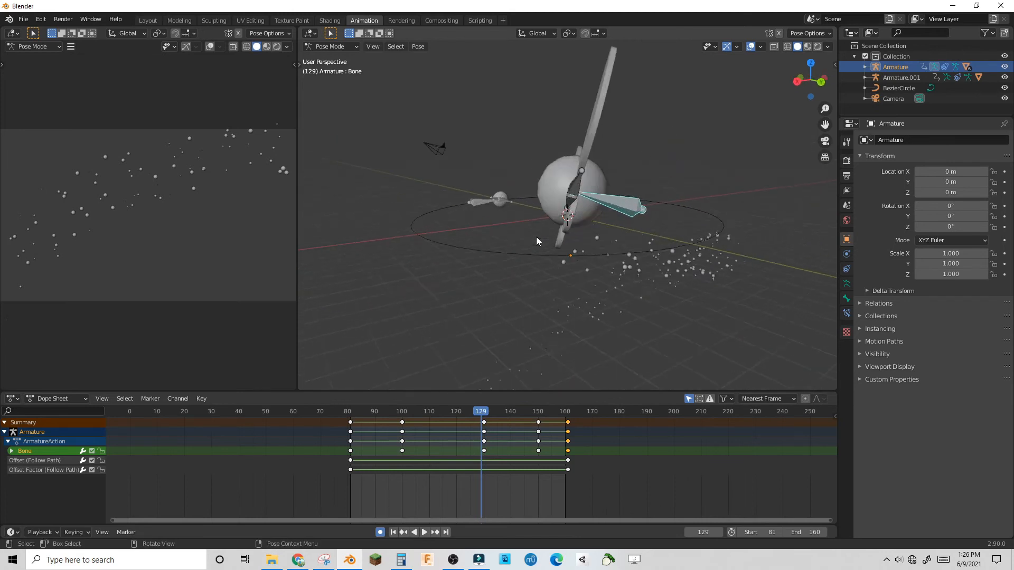
click(424, 531)
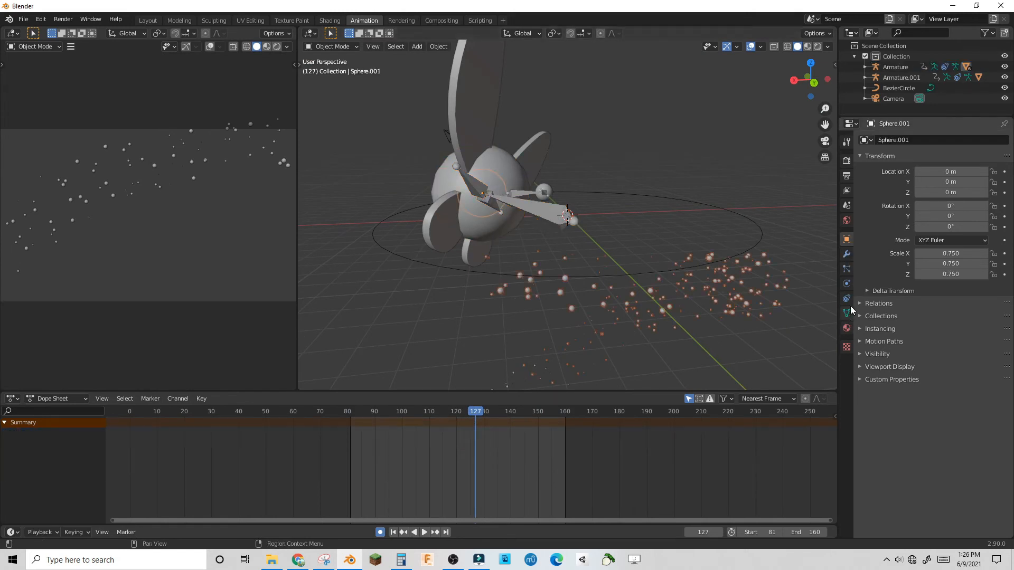
click(846, 284)
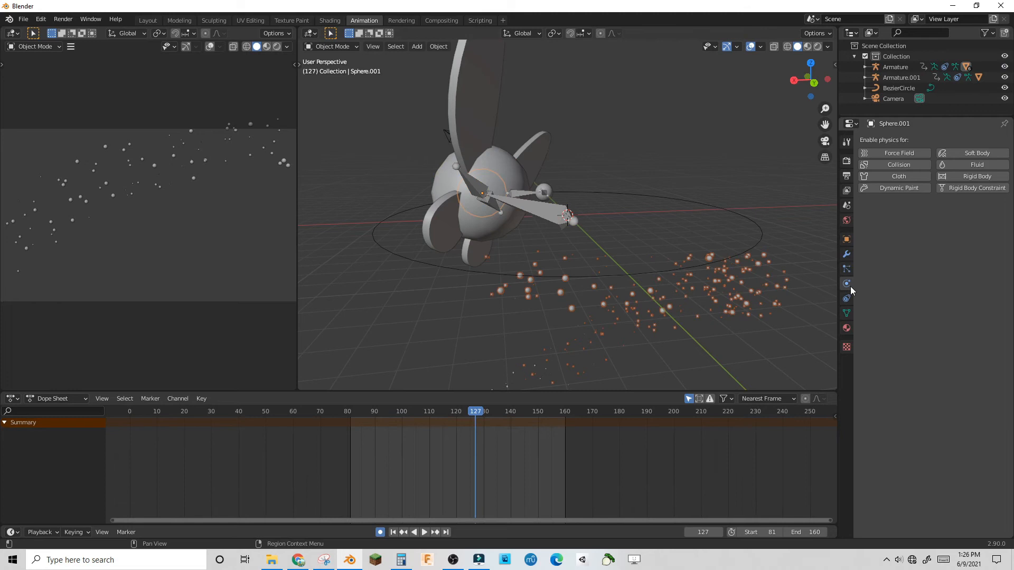
click(846, 270)
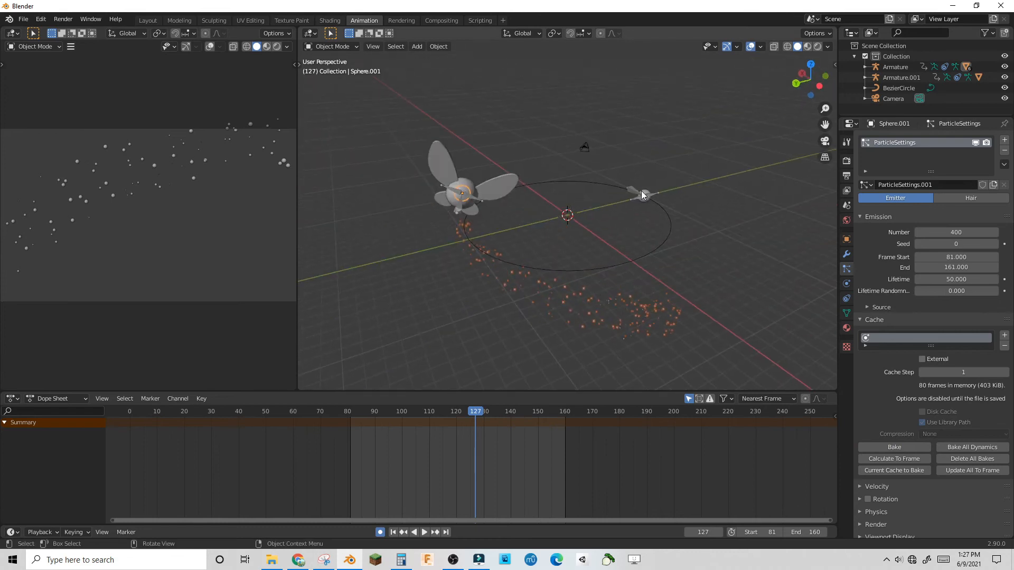
click(643, 194)
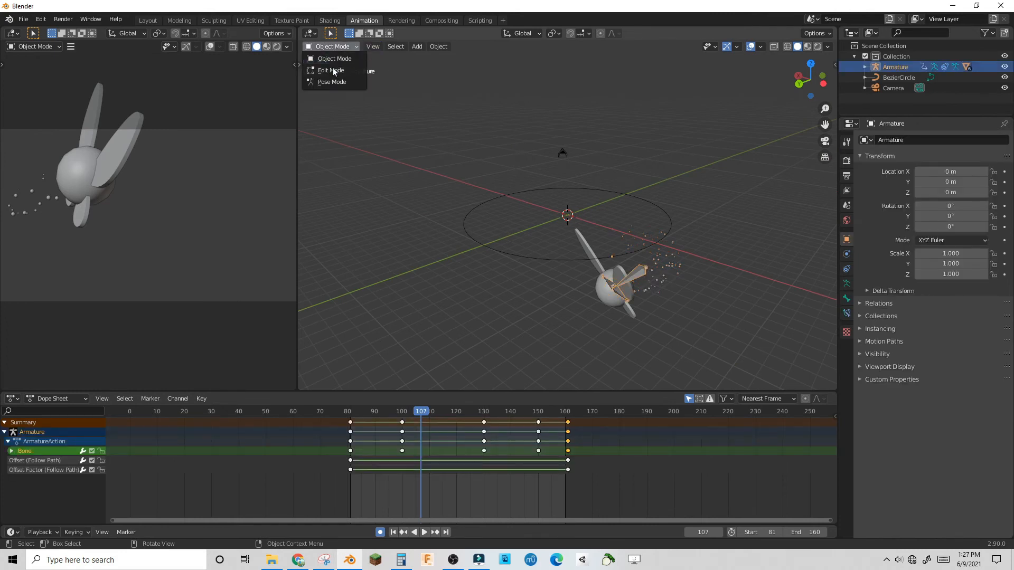
In Pose Mode rotate Bone.001 and Bone.002 and keyframe the wing poses at frame 81.
click(332, 81)
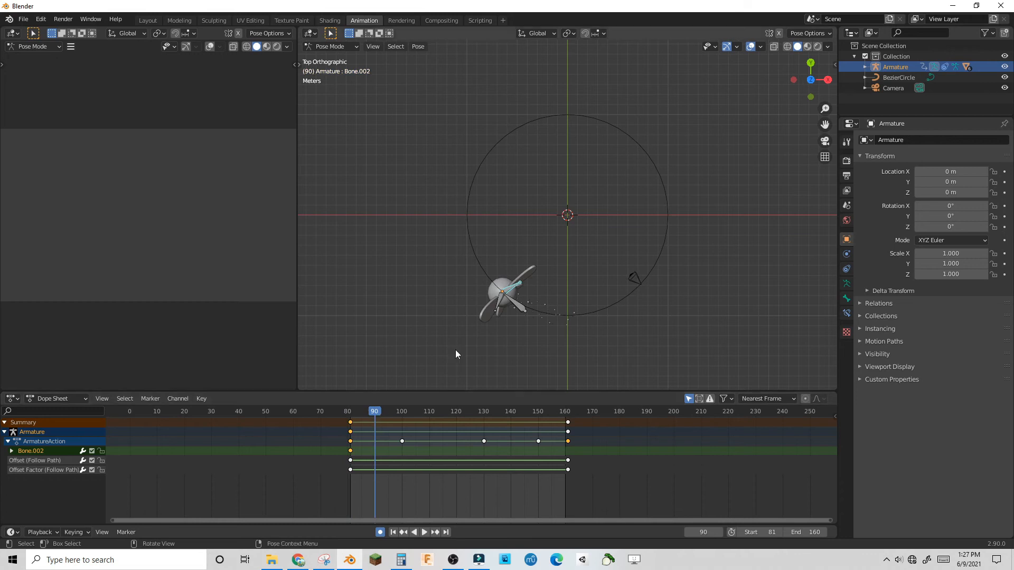
key(r)
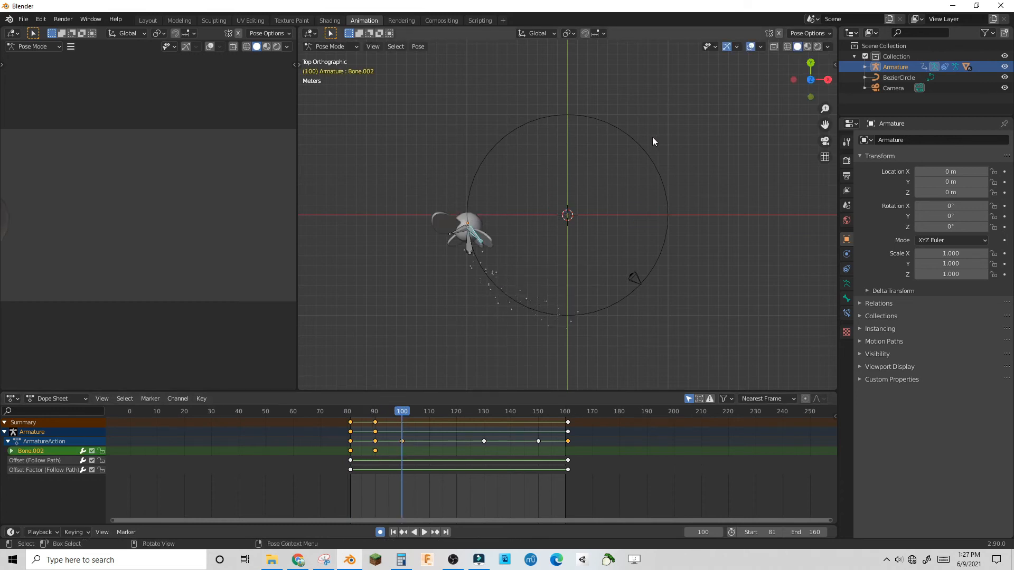
click(374, 411)
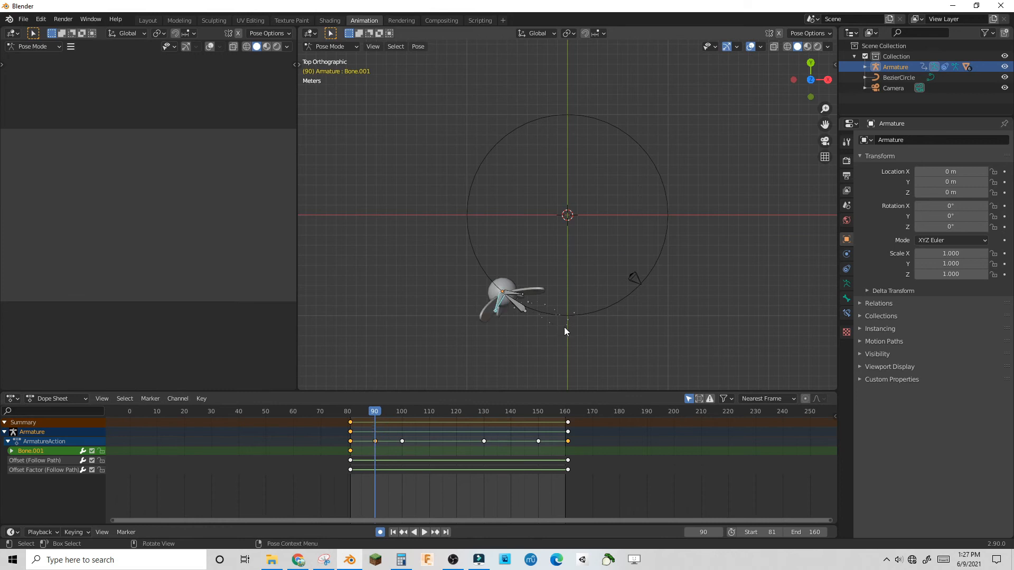
click(350, 411)
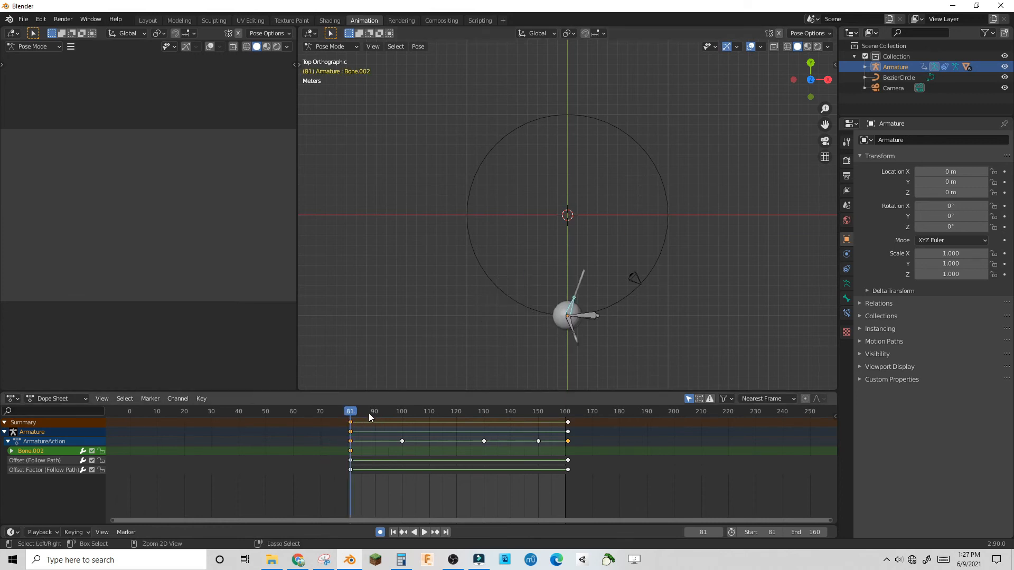
key(r)
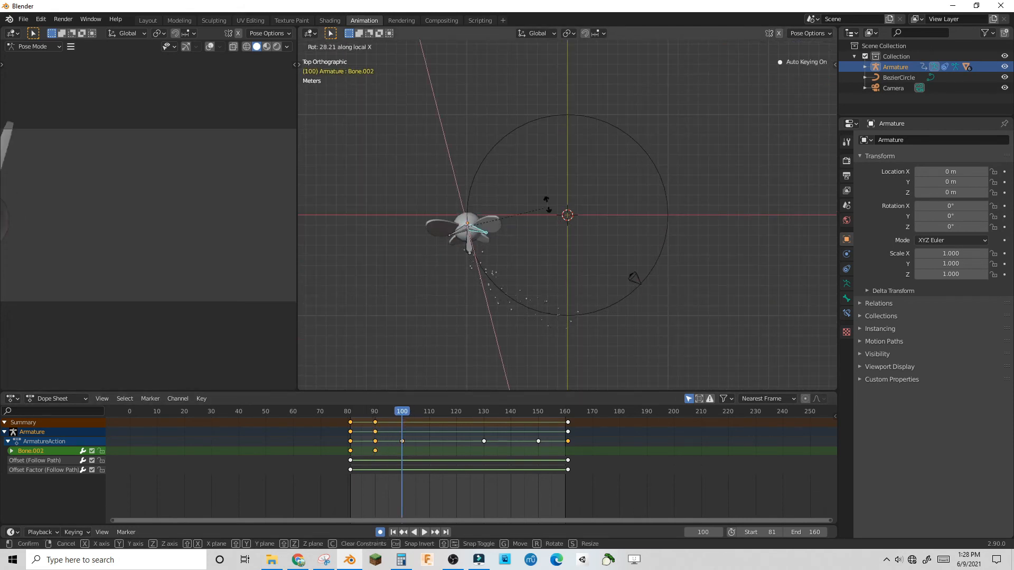
click(428, 411)
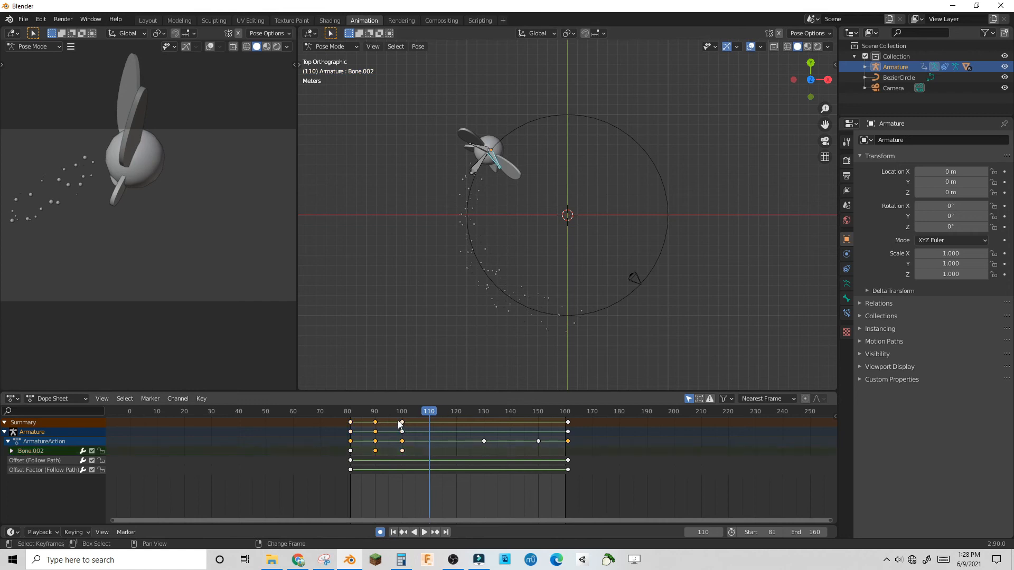
Repeat the wing keyframes along the Dope Sheet through frame 160 and preview the flapping.
click(373, 411)
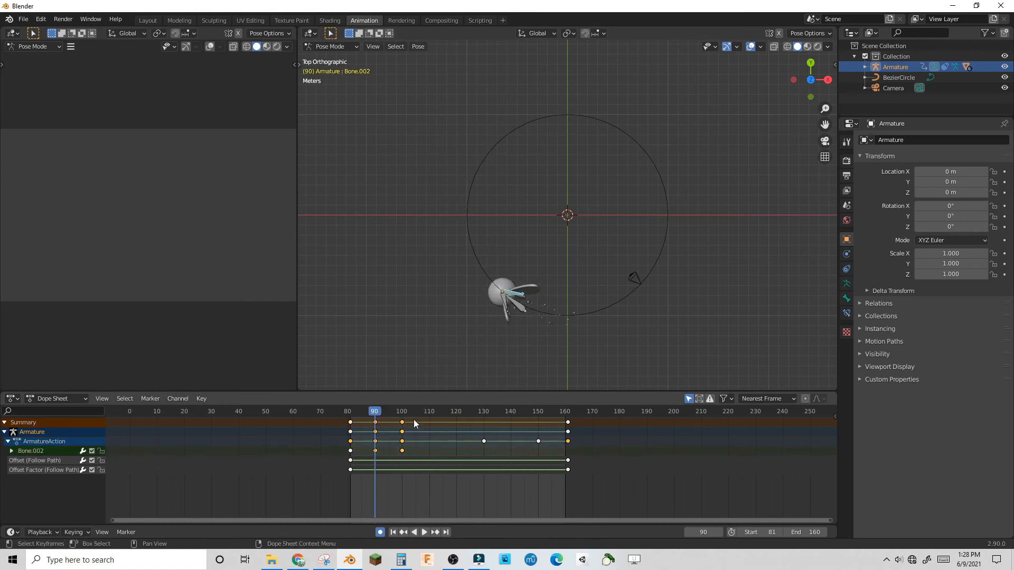
click(429, 410)
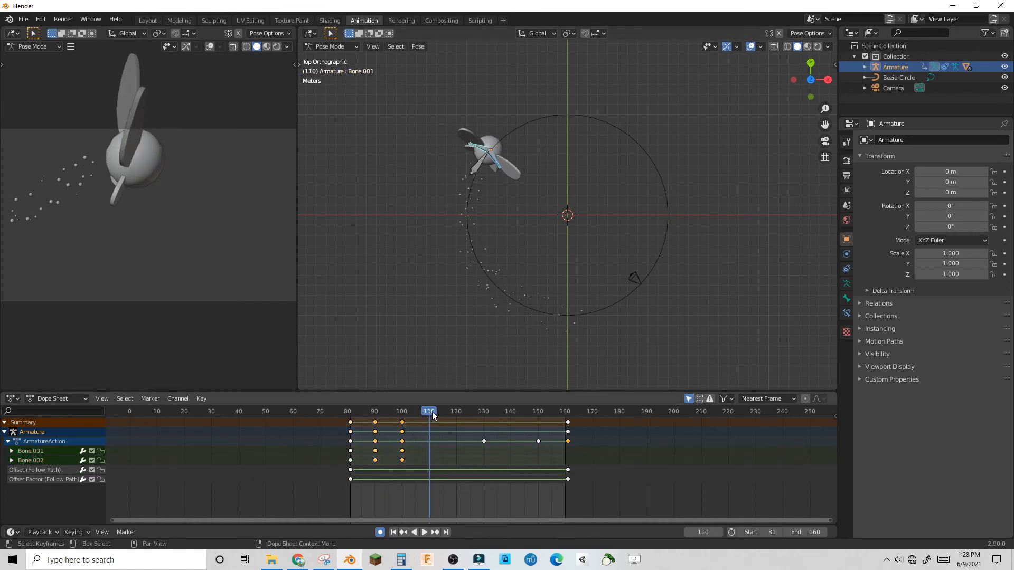
click(535, 411)
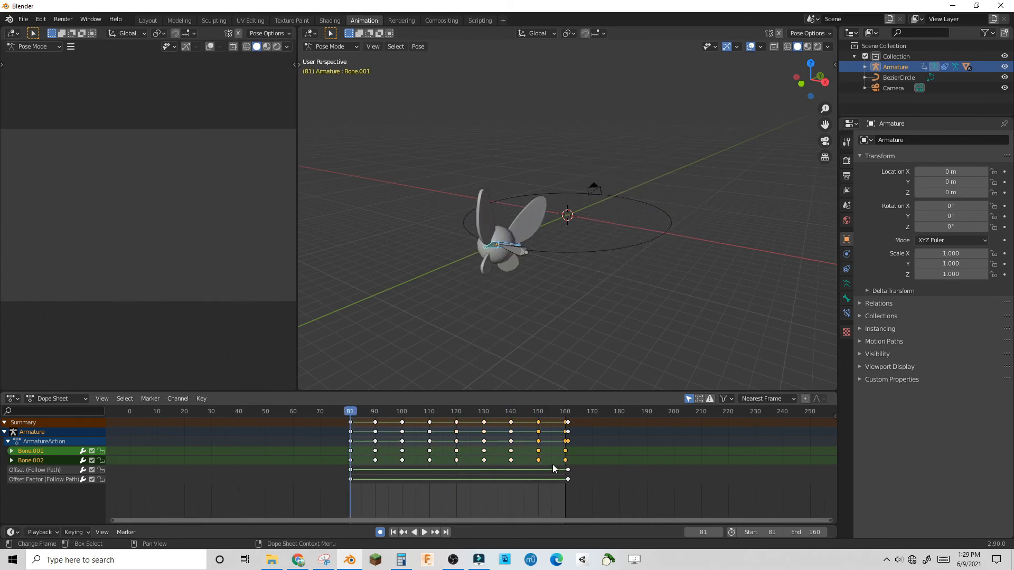
click(482, 427)
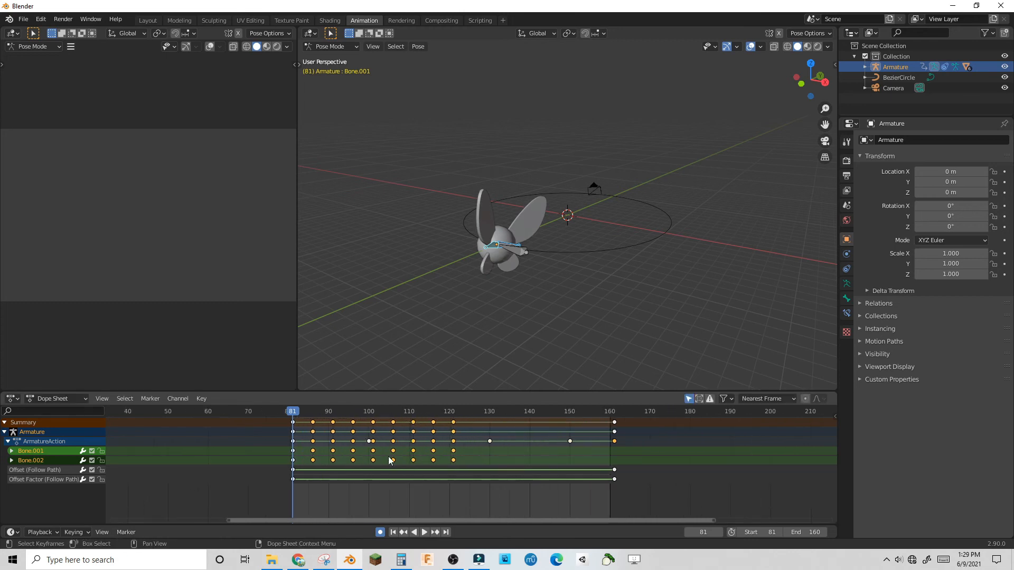
click(423, 532)
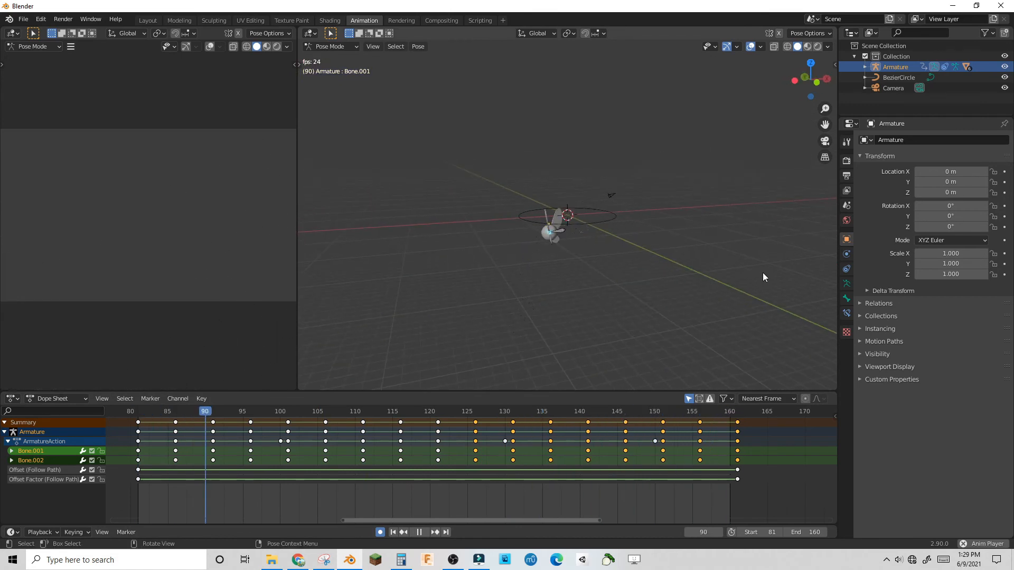
click(420, 532)
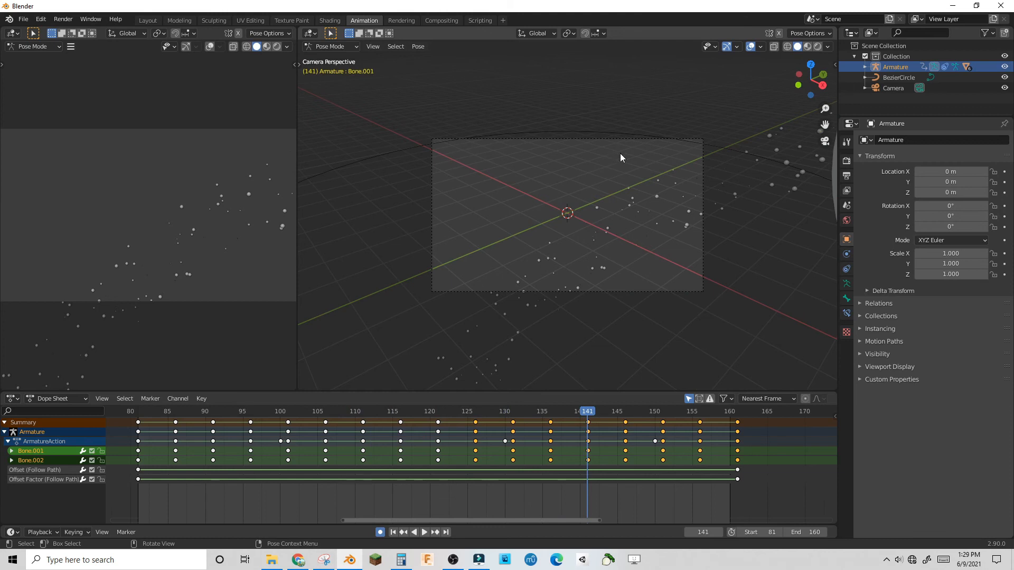
In Layout, scale up and reposition the Camera to frame the fairy and keyframe it.
click(147, 20)
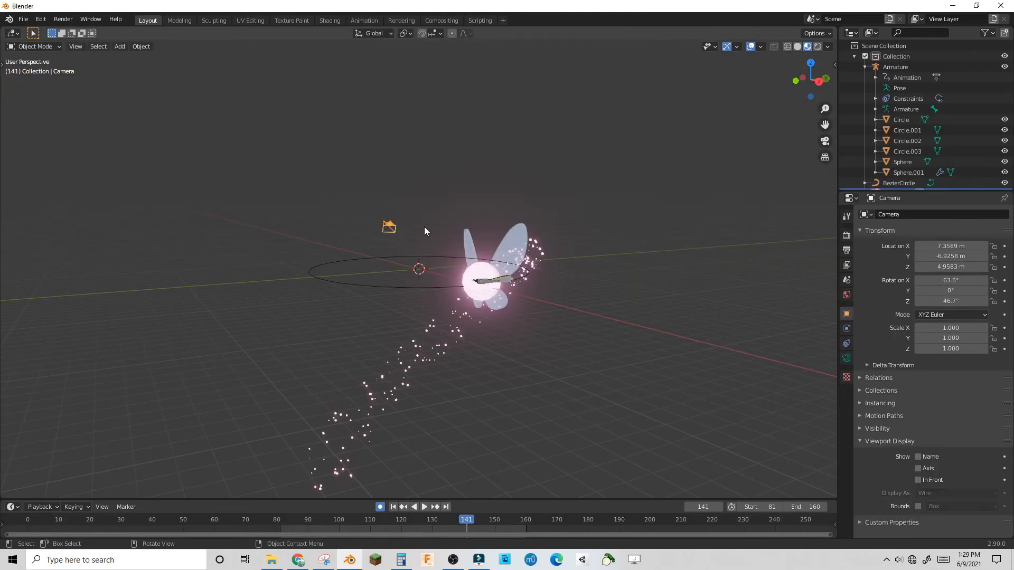
click(404, 33)
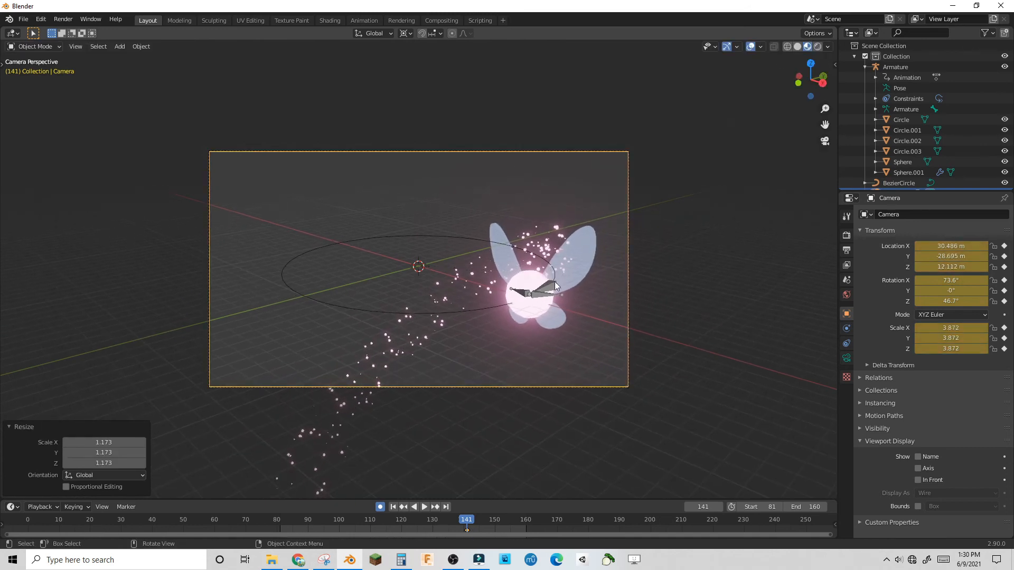
click(418, 507)
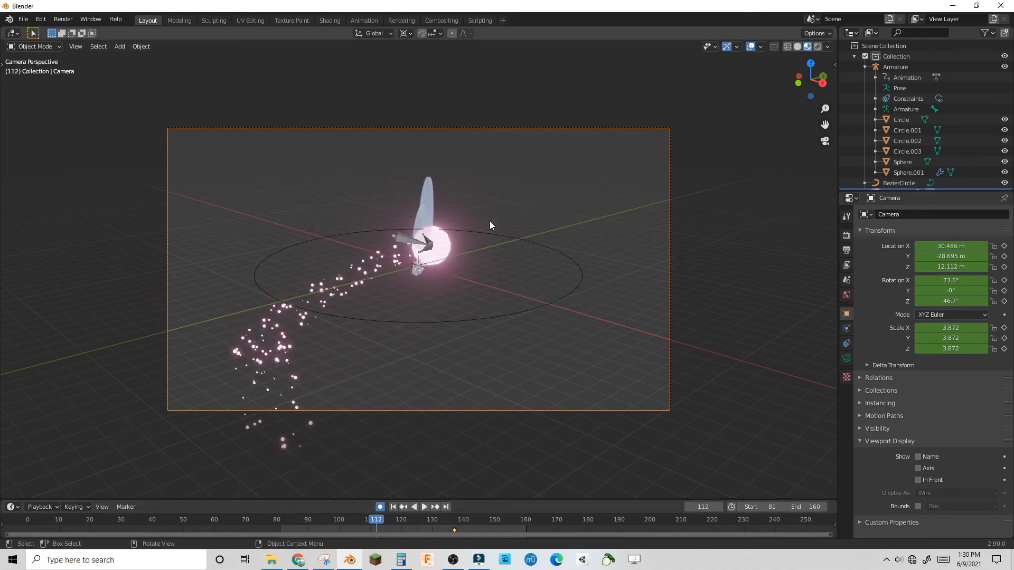
click(893, 180)
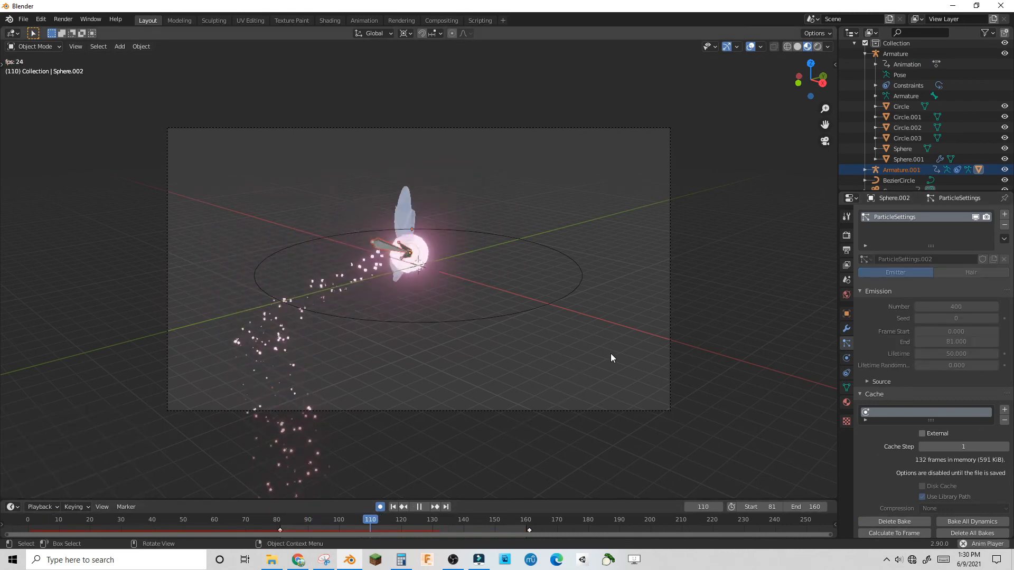
Duplicate the fairy rig to frames 0–80 with Sphere.002's particles ending at frame 81.
click(418, 507)
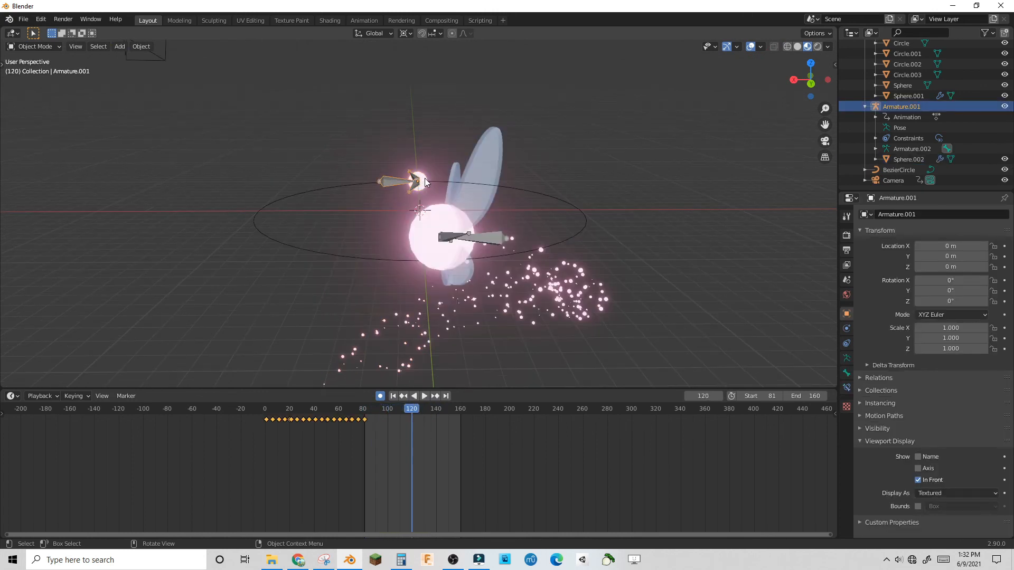
click(424, 396)
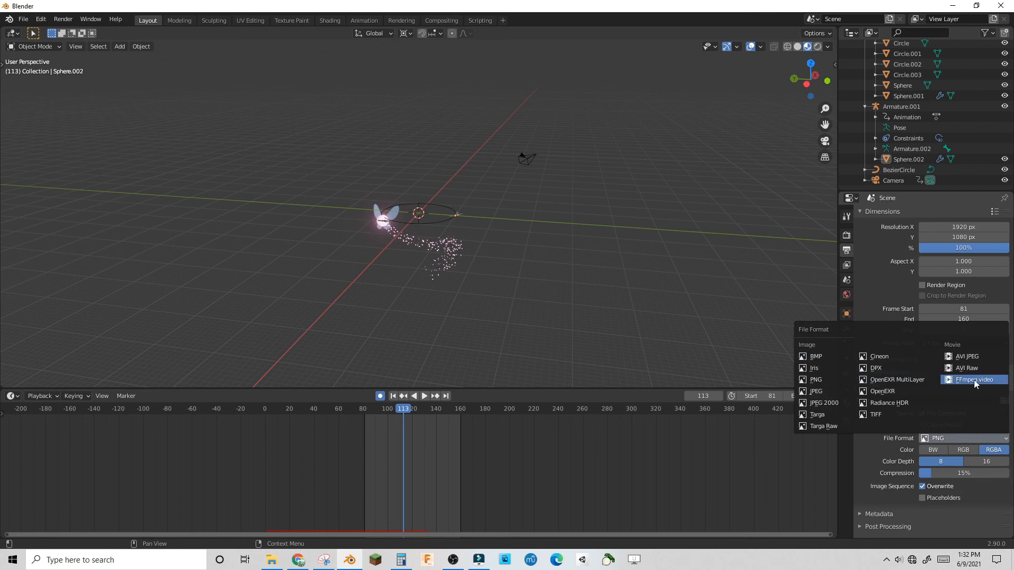
Set output to FFmpeg MPEG-4 H.264 video named FairyAnimation and render the animation.
click(972, 379)
text(FairyAnimation)
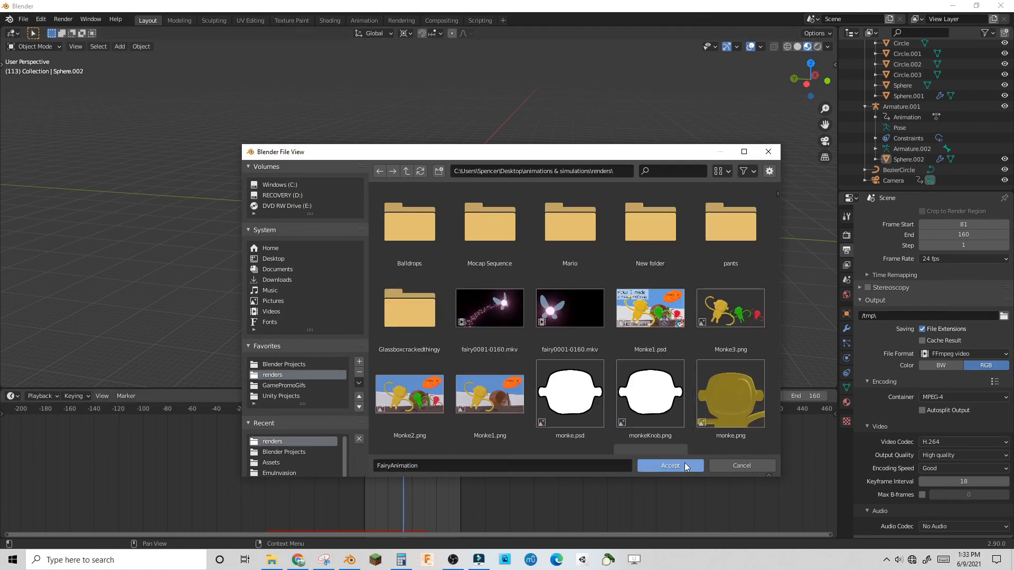
click(670, 466)
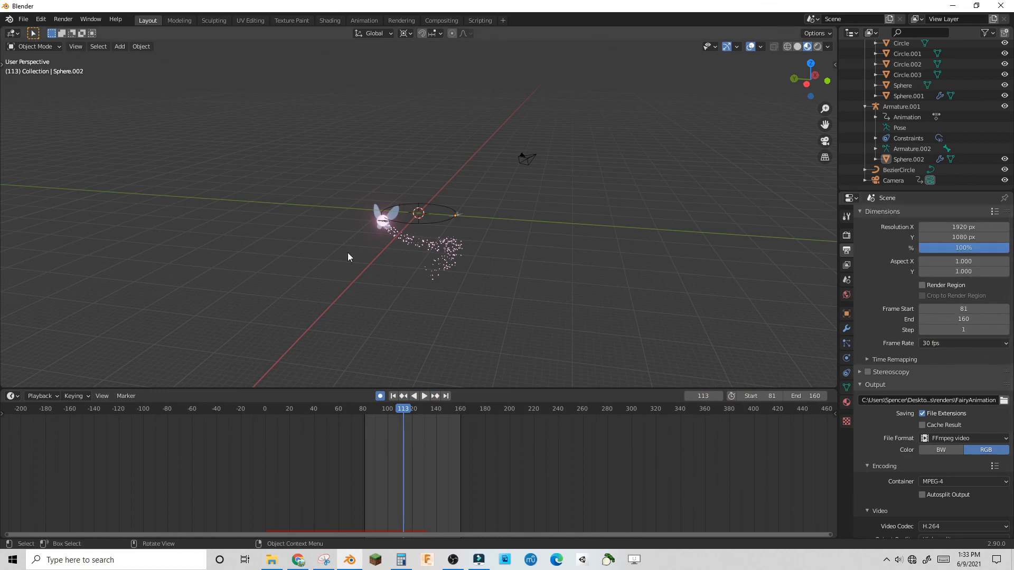
click(63, 19)
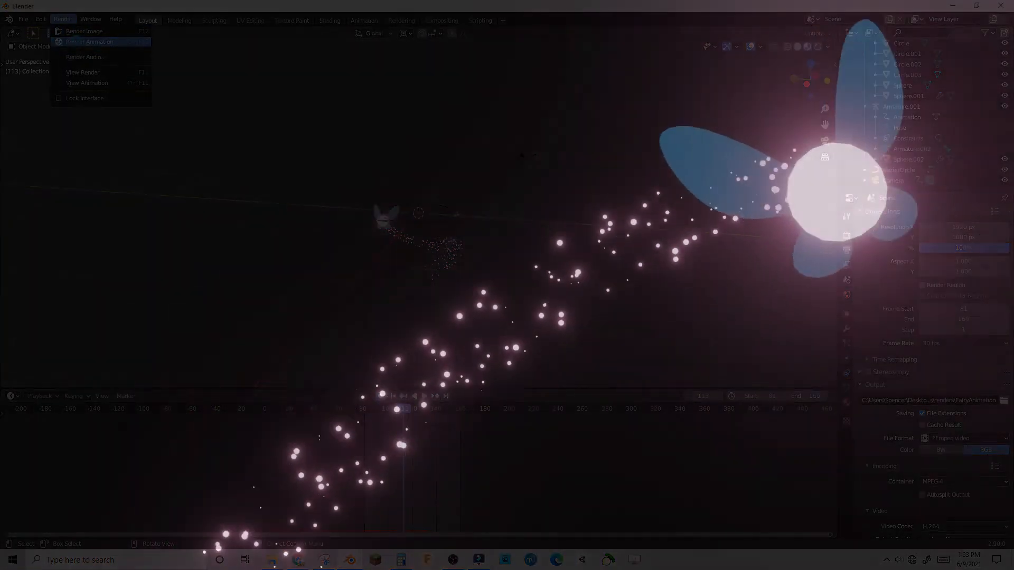